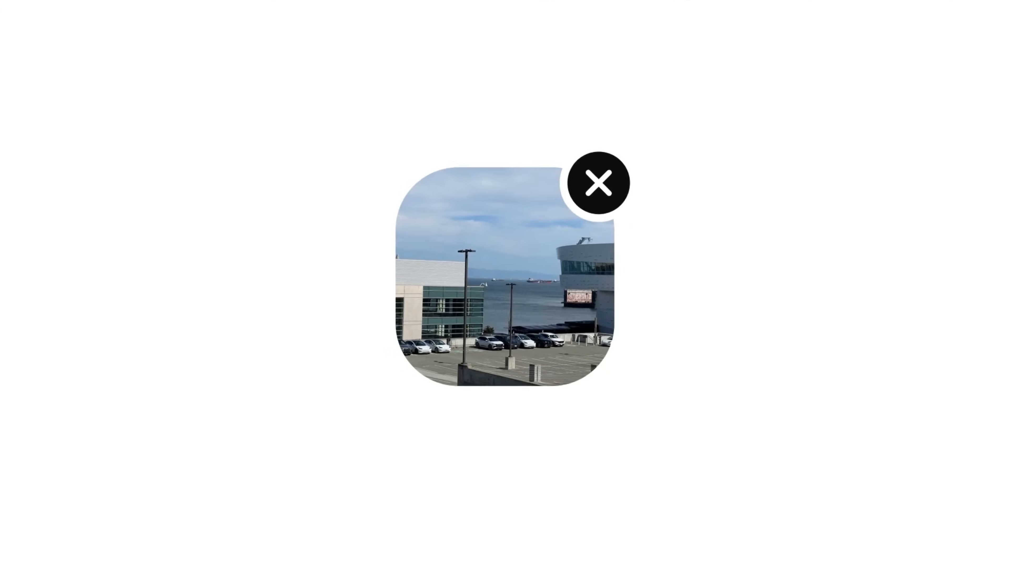
- Leave the 'I took this picture earlier today' demo prompt and reach the o3/o4-mini introductory paragraph
{"action": "type", "text": "I took this picture earlier today. Can you find the name of the biggest ship you can see,"}
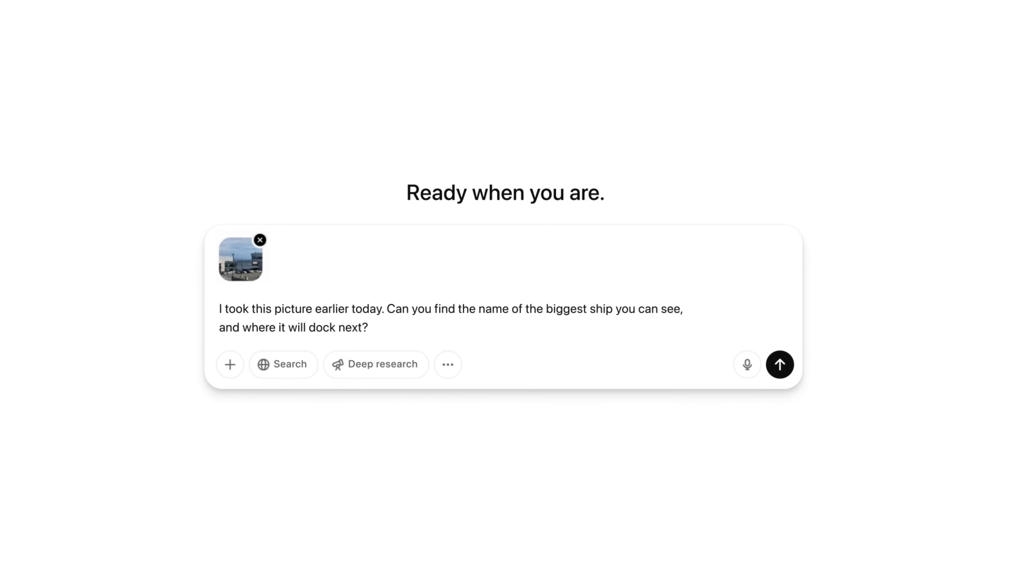
{"action": "left_click", "coordinate": [779, 364]}
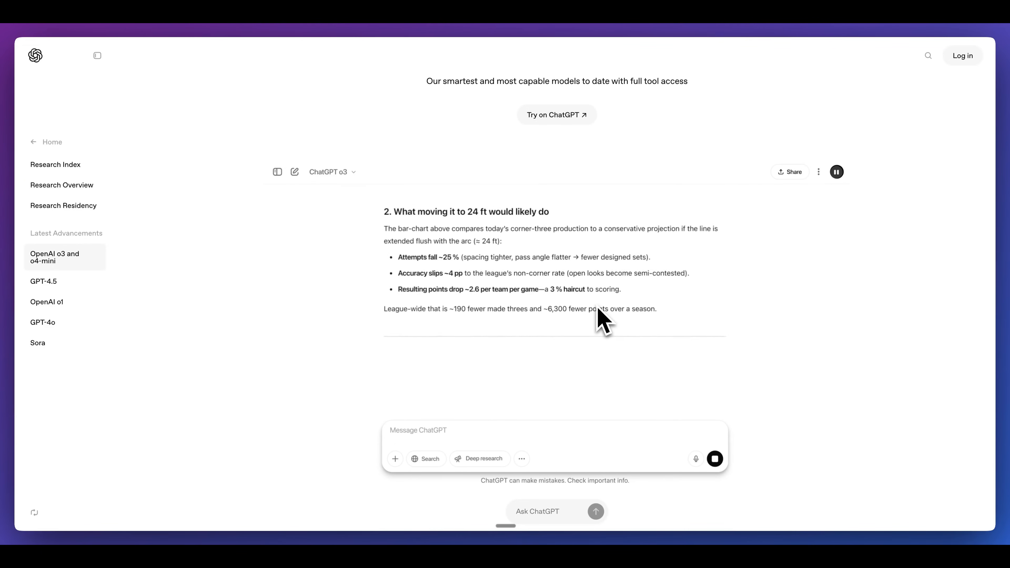
{"action": "scroll", "scroll_direction": "down", "scroll_amount": 3}
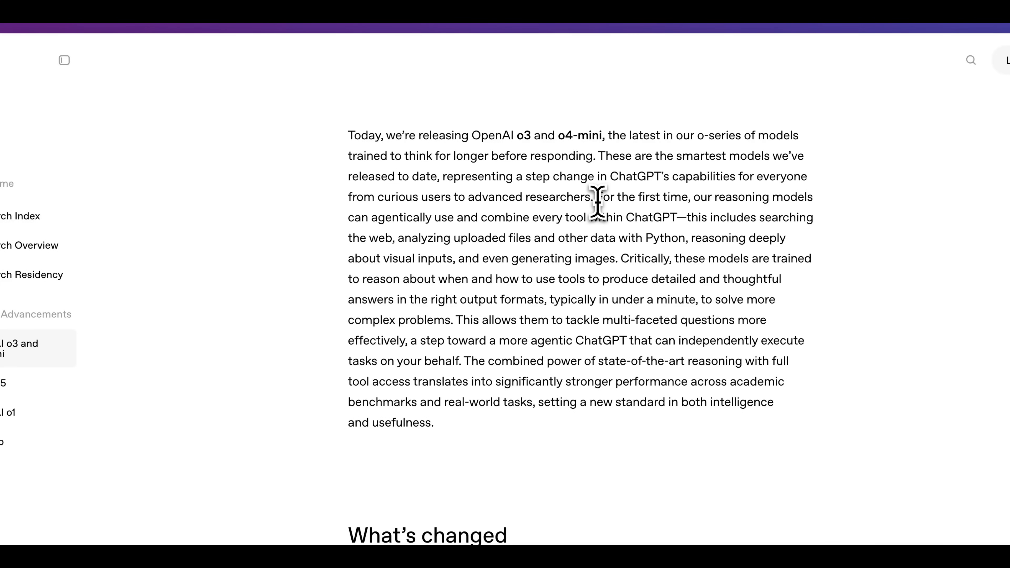
- Highlight the sentences on agentically combining every tool, web search and uploaded files, and combined reasoning with tool access
{"action": "left_click_drag", "start_coordinate": [595, 197], "coordinate": [459, 217]}
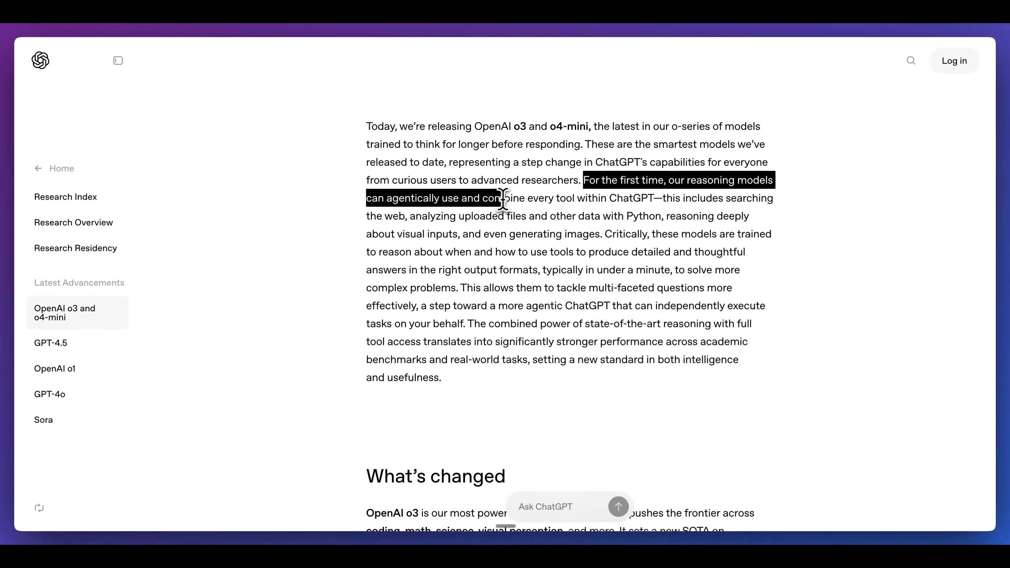
{"action": "left_click", "coordinate": [668, 200]}
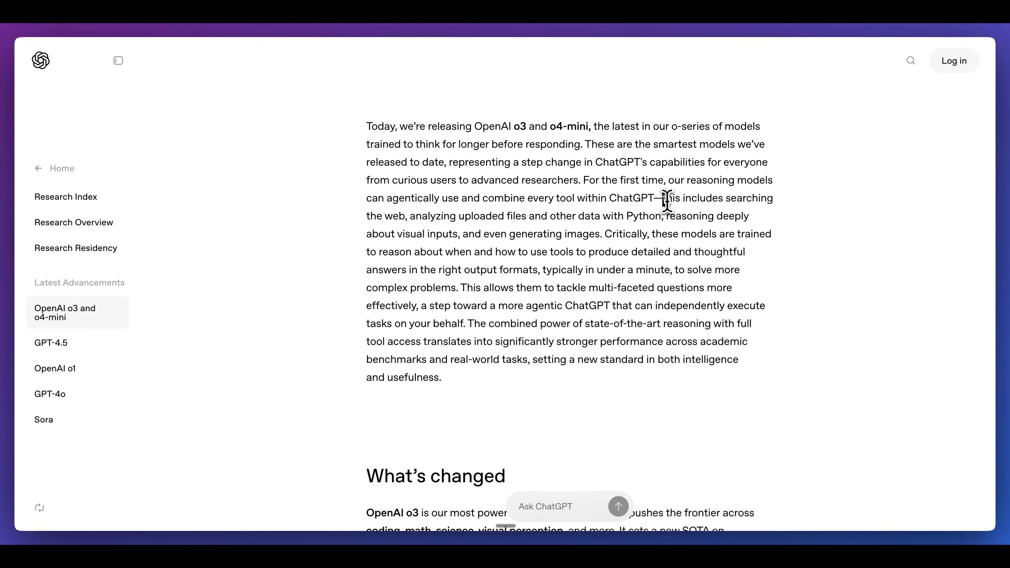
{"action": "left_click_drag", "start_coordinate": [659, 198], "coordinate": [525, 215]}
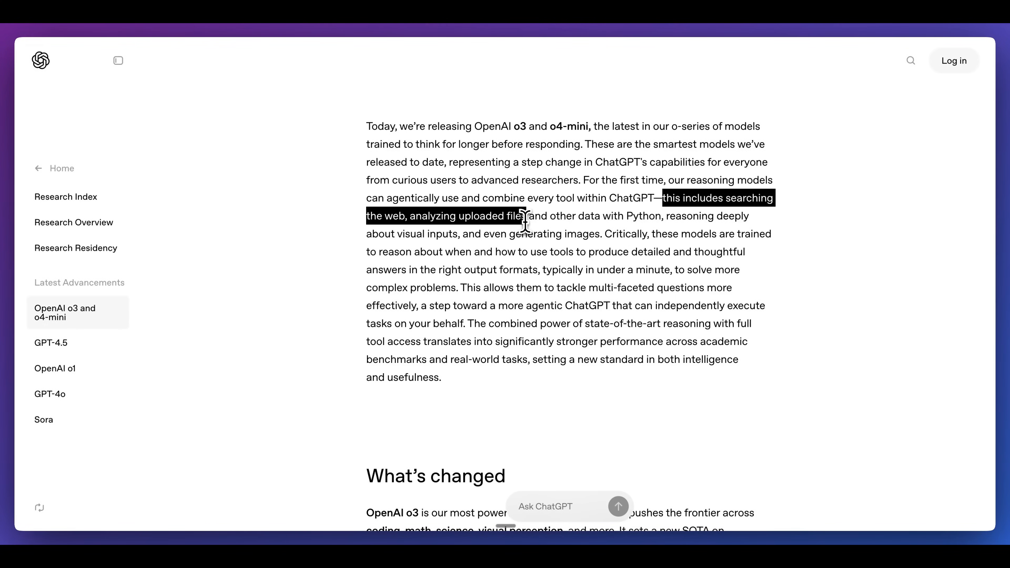
{"action": "left_click_drag", "start_coordinate": [526, 216], "coordinate": [609, 215]}
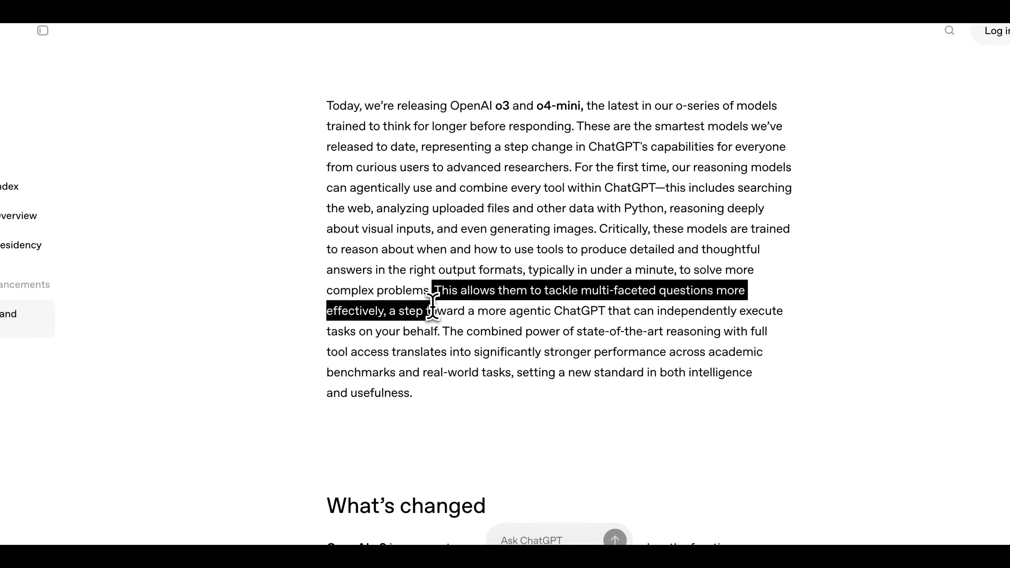
{"action": "left_click", "coordinate": [432, 310]}
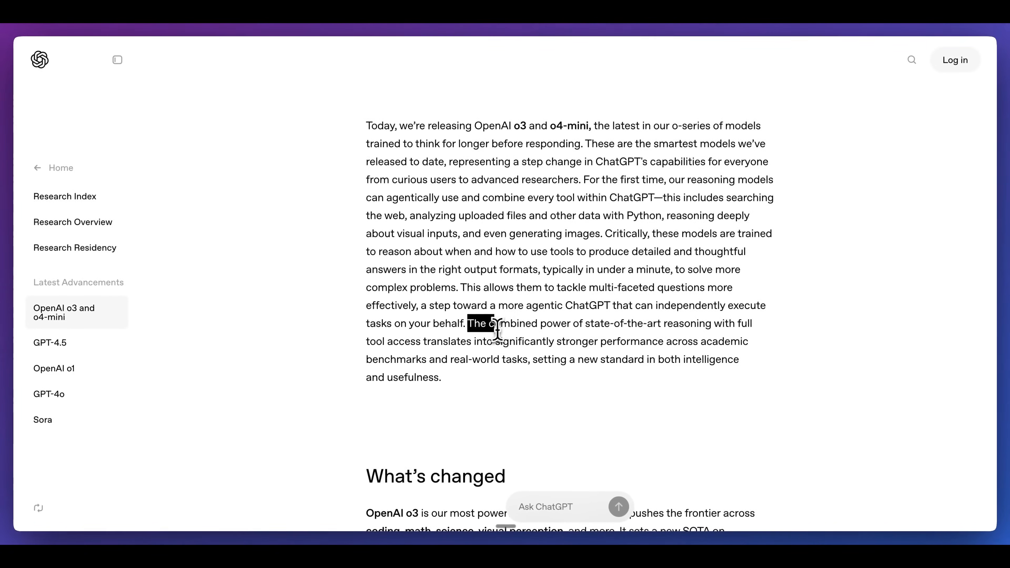
{"action": "left_click_drag", "start_coordinate": [480, 323], "coordinate": [564, 340]}
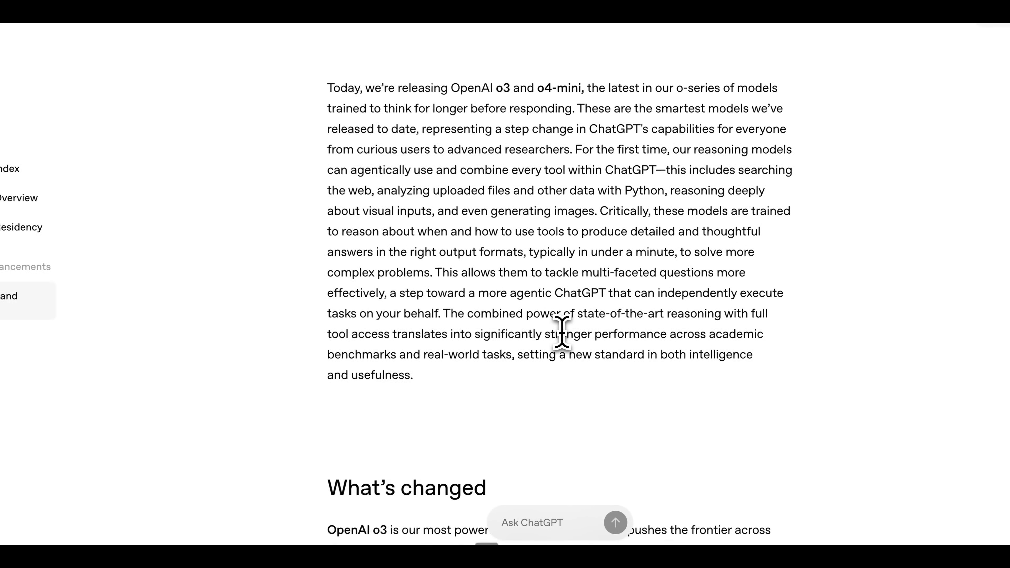
- Reach the 'What's changed' section showing the AIME 2024, AIME 2025 and Codeforces bar charts
{"action": "scroll", "scroll_direction": "down", "scroll_amount": 3}
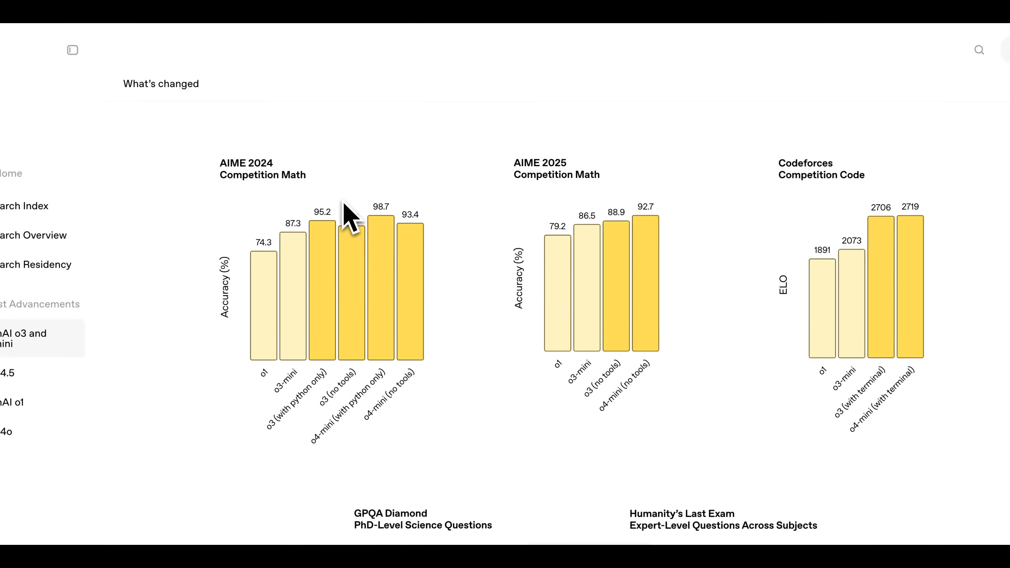
{"action": "scroll", "scroll_direction": "down", "scroll_amount": 3}
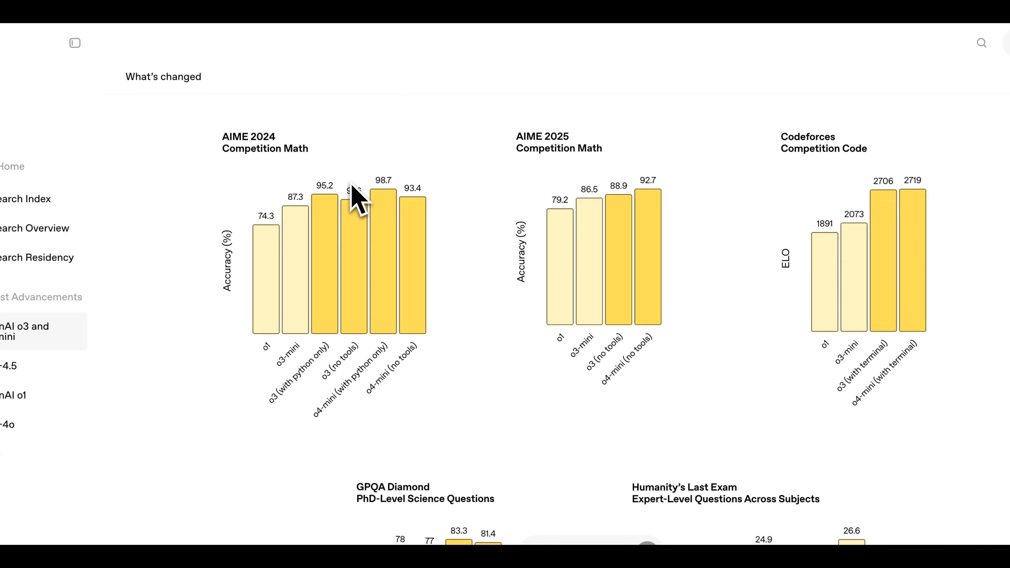
{"action": "mouse_move", "coordinate": [621, 238]}
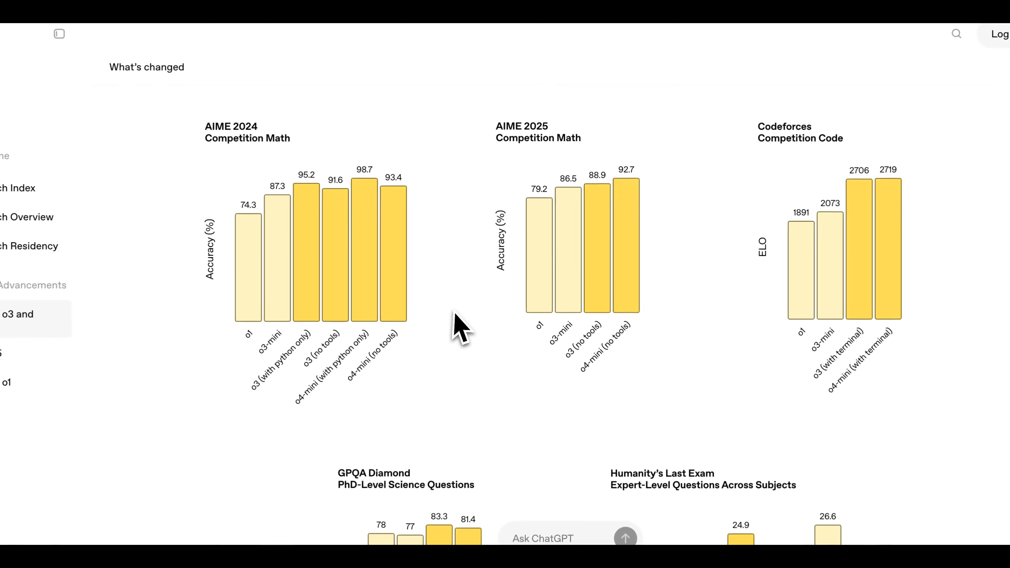
{"action": "scroll", "scroll_direction": "down", "scroll_amount": 3}
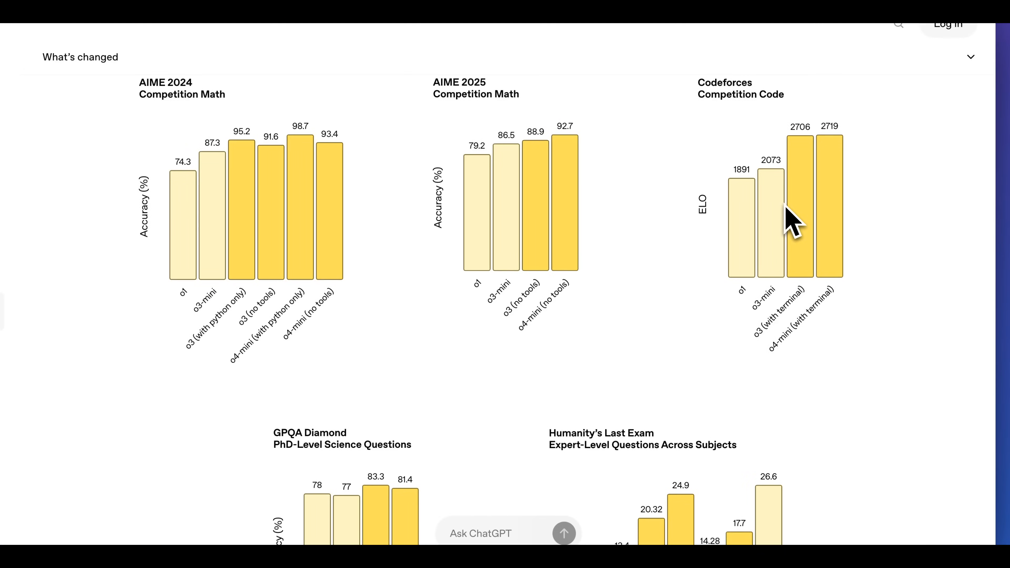
{"action": "mouse_move", "coordinate": [781, 193]}
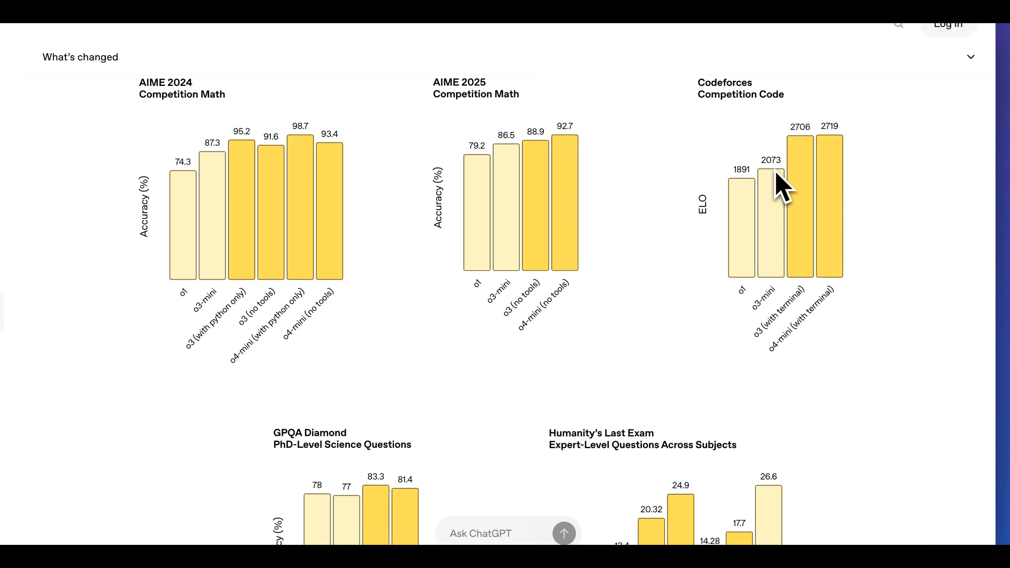
{"action": "mouse_move", "coordinate": [813, 151]}
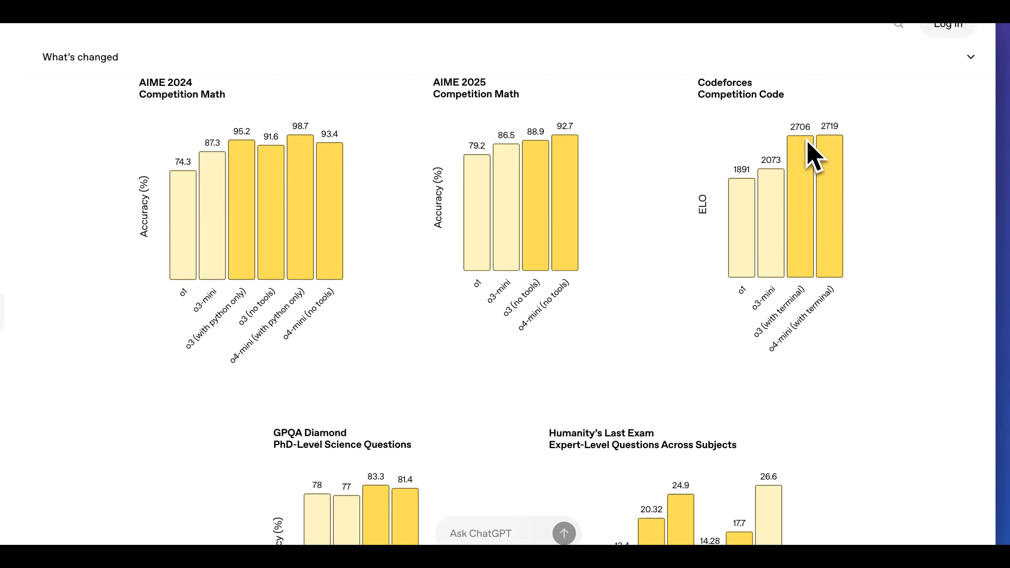
{"action": "mouse_move", "coordinate": [810, 162]}
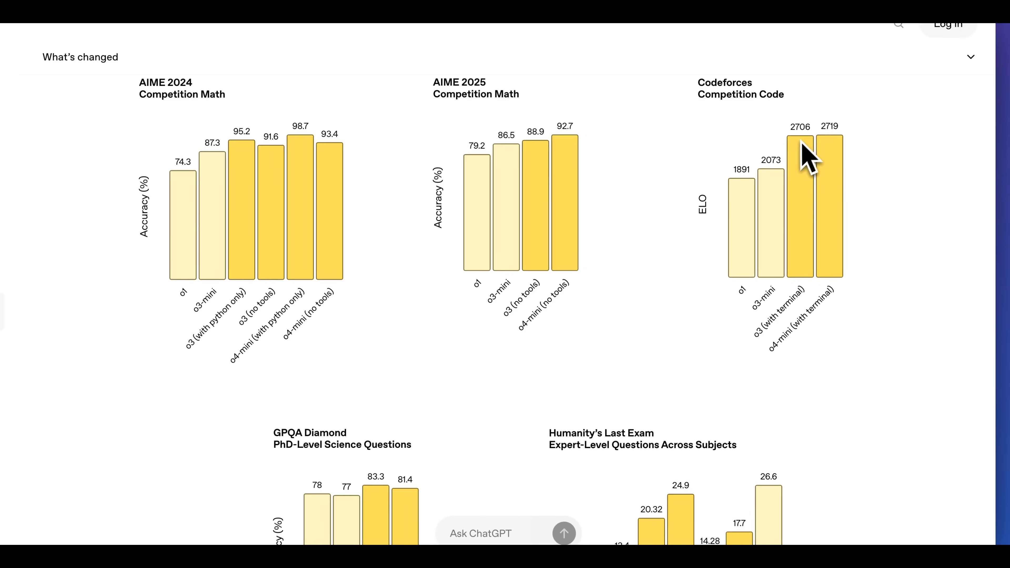
- Continue past GPQA Diamond and Humanity's Last Exam to the MMMU, MathVista and CharXiv-Reasoning multimodal charts
{"action": "scroll", "scroll_direction": "down", "scroll_amount": 3}
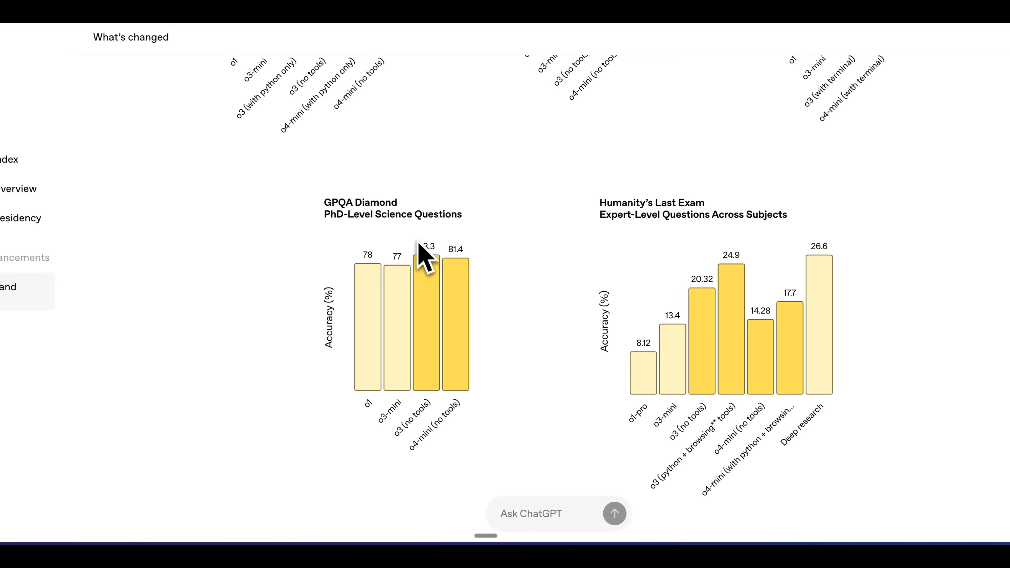
{"action": "mouse_move", "coordinate": [428, 439]}
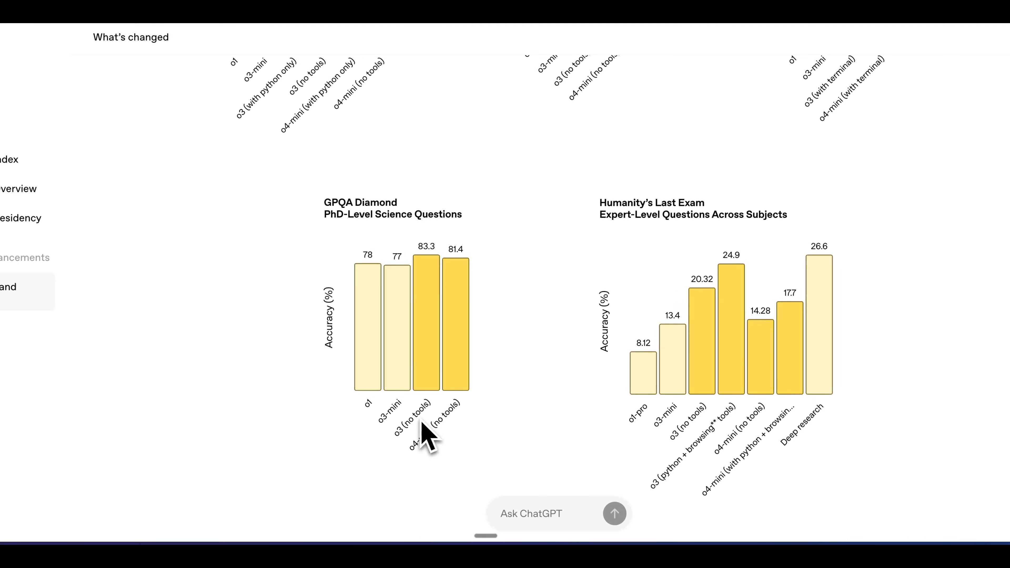
{"action": "mouse_move", "coordinate": [747, 438]}
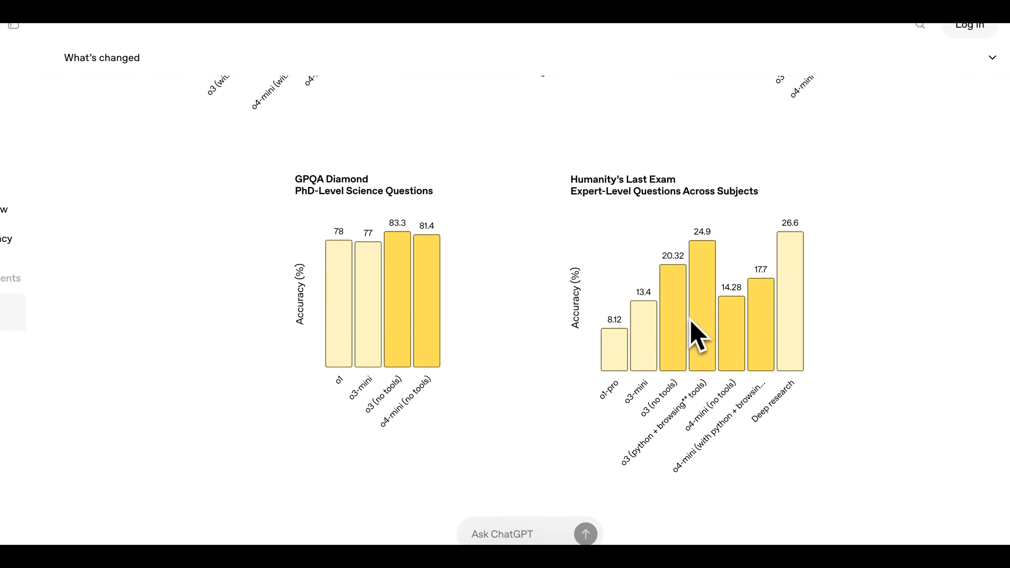
{"action": "mouse_move", "coordinate": [617, 419]}
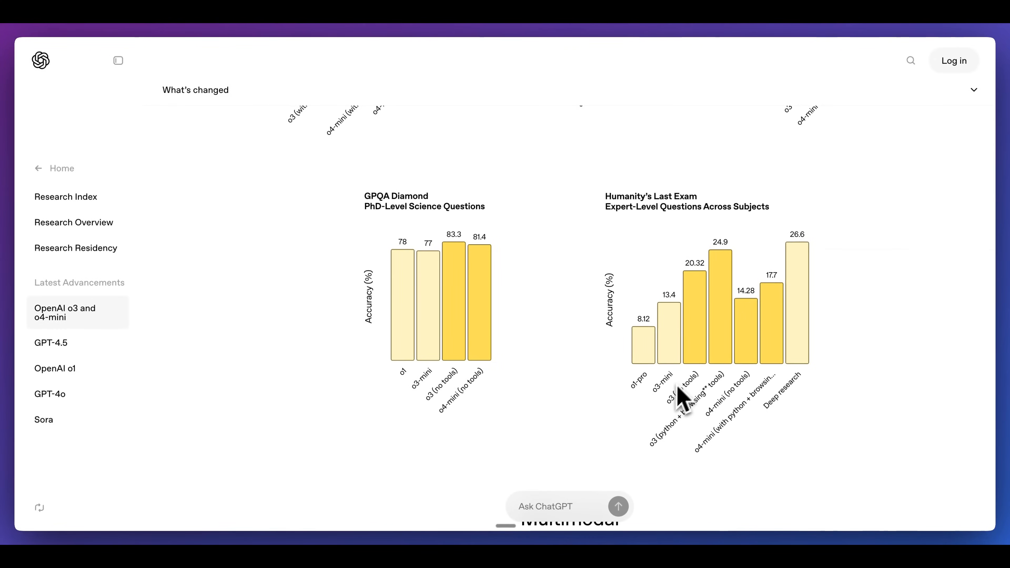
{"action": "scroll", "scroll_direction": "down", "scroll_amount": 3}
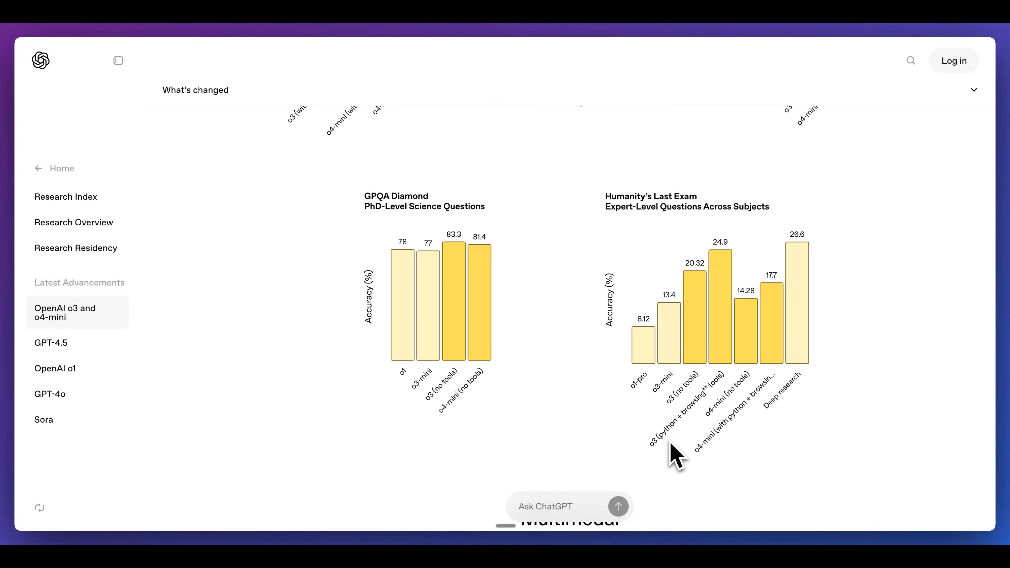
{"action": "scroll", "scroll_direction": "down", "scroll_amount": 3}
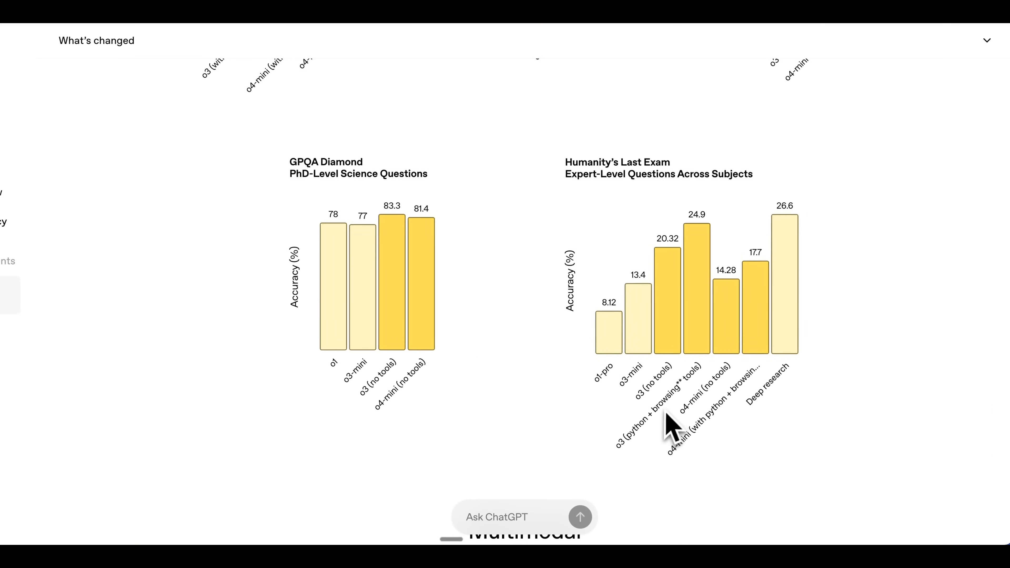
{"action": "mouse_move", "coordinate": [704, 289]}
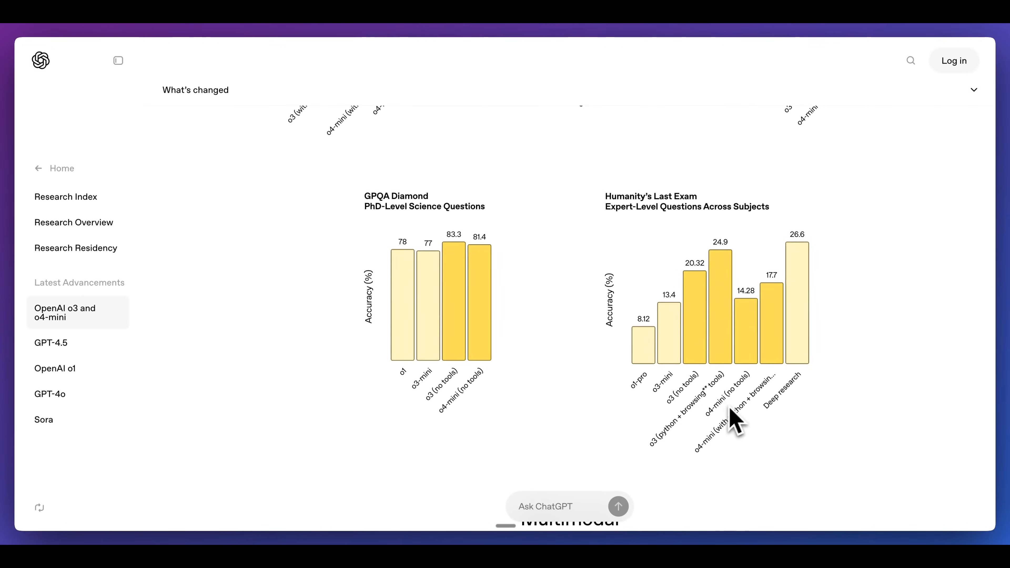
{"action": "scroll", "scroll_direction": "down", "scroll_amount": 3}
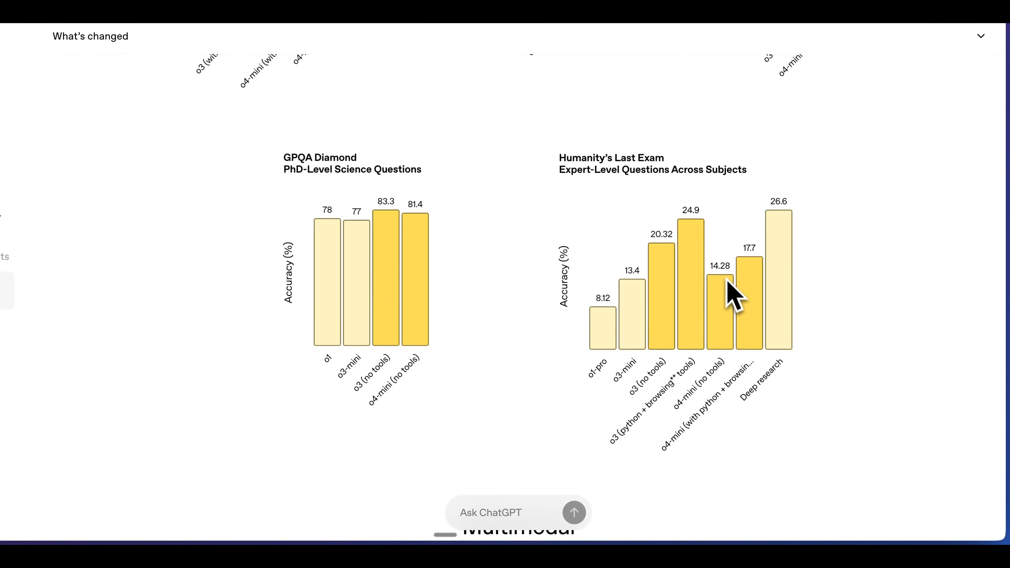
{"action": "mouse_move", "coordinate": [750, 358]}
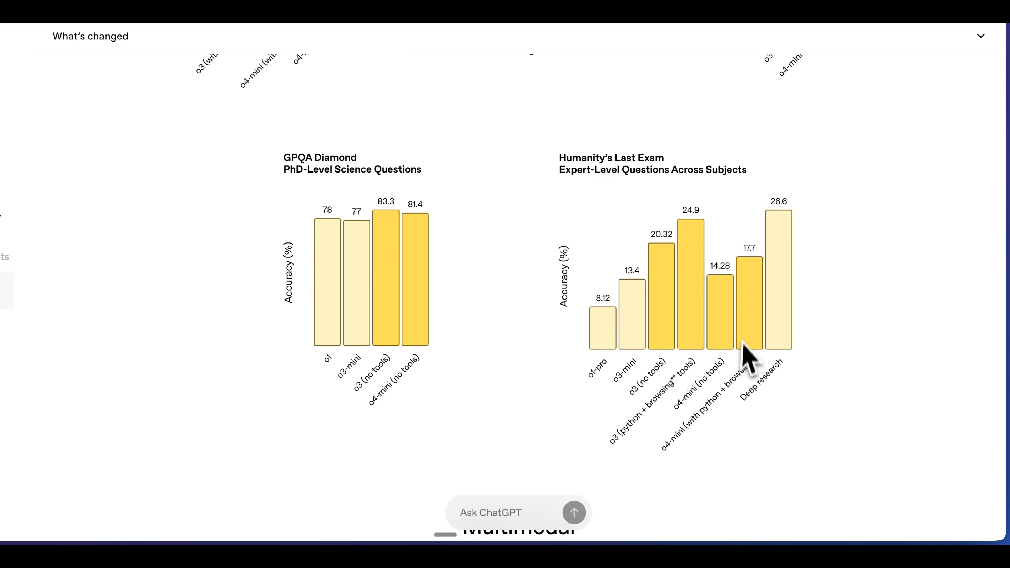
{"action": "mouse_move", "coordinate": [725, 310]}
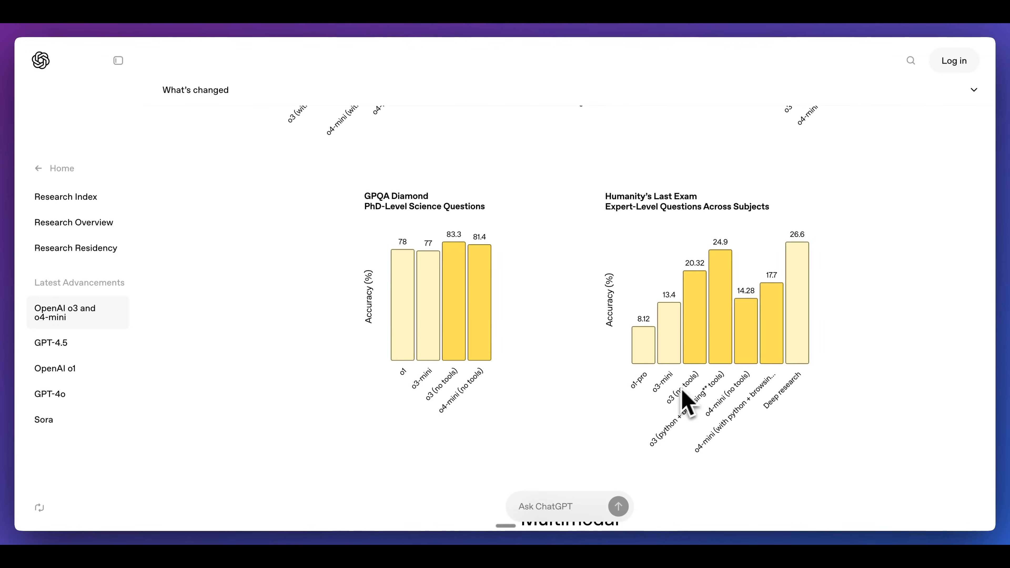
{"action": "scroll", "scroll_direction": "down", "scroll_amount": 3}
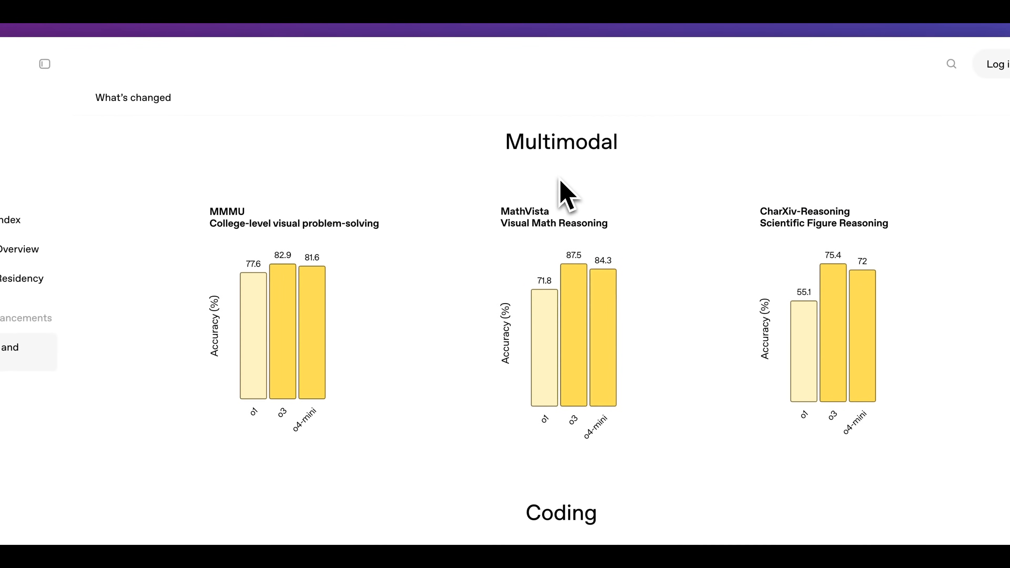
- Move through the Coding section past SWE-Lancer and SWE-Bench Verified until the Aider Polyglot chart is fully visible
{"action": "scroll", "scroll_direction": "down", "scroll_amount": 3}
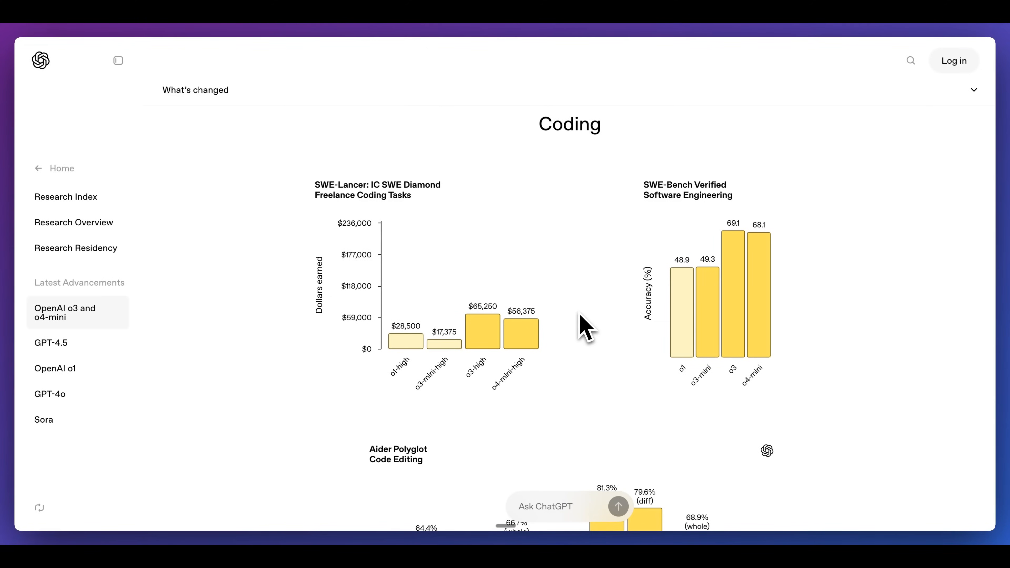
{"action": "mouse_move", "coordinate": [747, 261]}
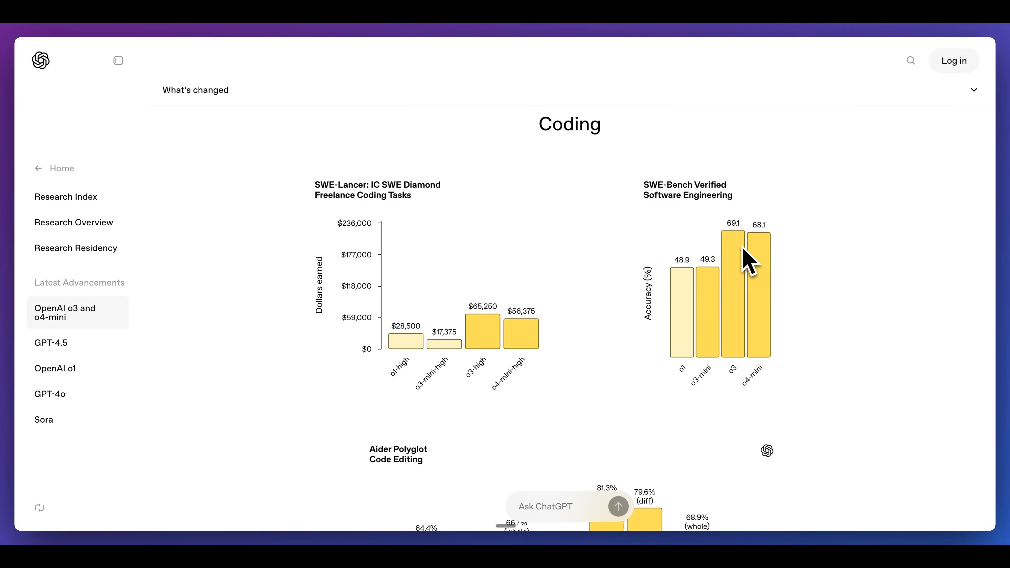
{"action": "scroll", "scroll_direction": "down", "scroll_amount": 3}
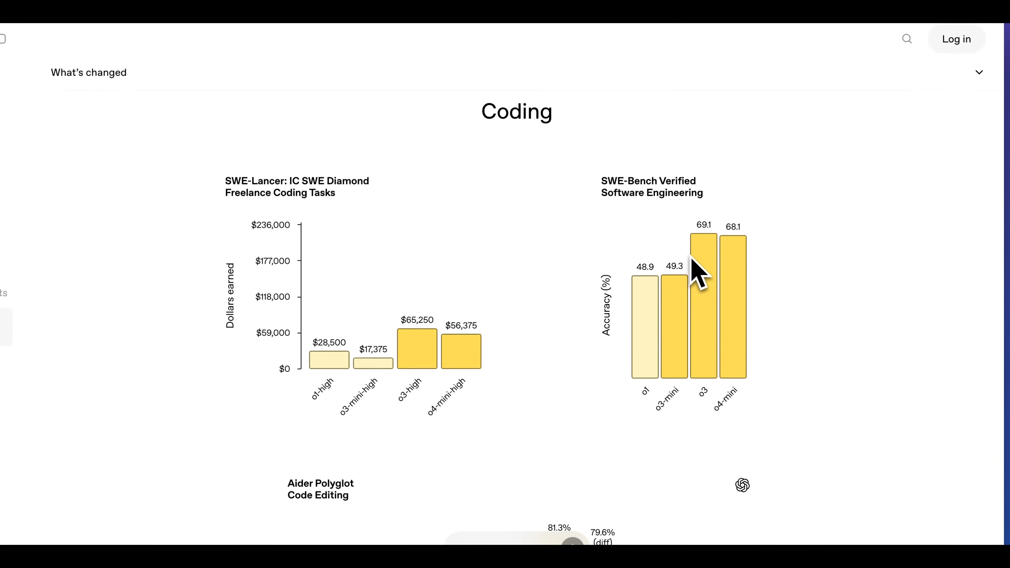
{"action": "scroll", "scroll_direction": "down", "scroll_amount": 3}
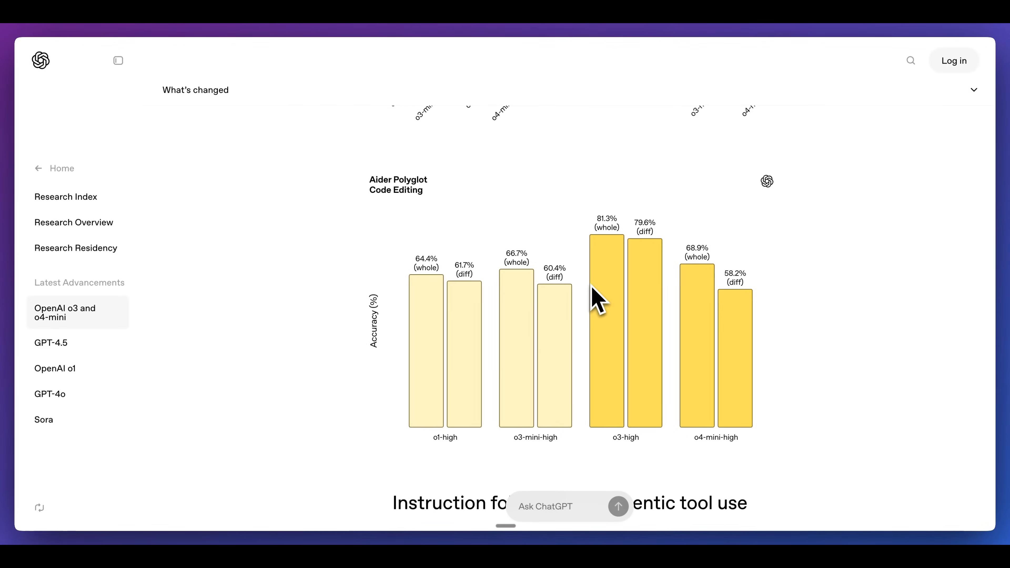
- Pass the Scale MultiChallenge and BrowseComp charts and reach the Tau-bench Function Calling results
{"action": "scroll", "scroll_direction": "down", "scroll_amount": 3}
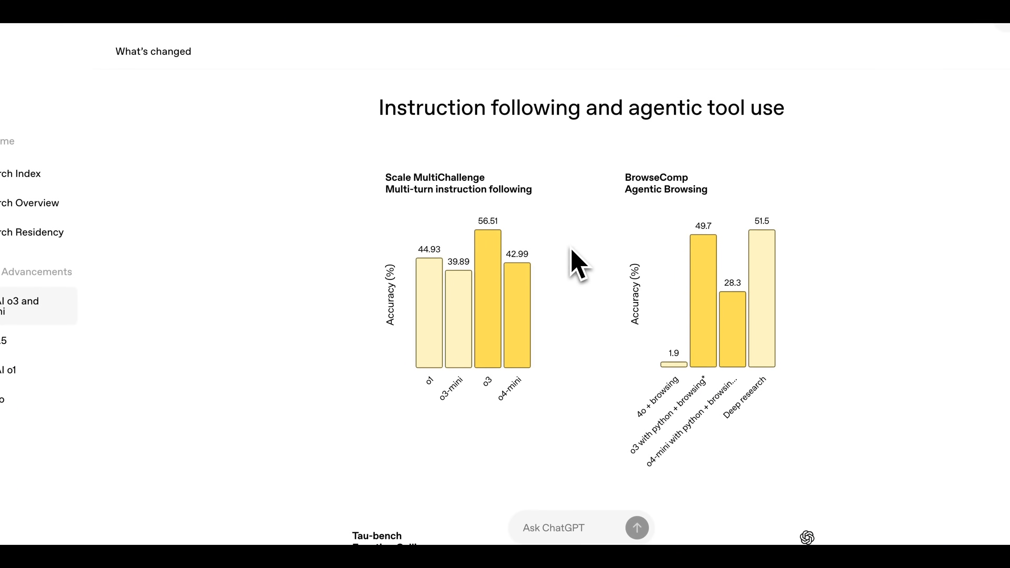
{"action": "mouse_move", "coordinate": [500, 299]}
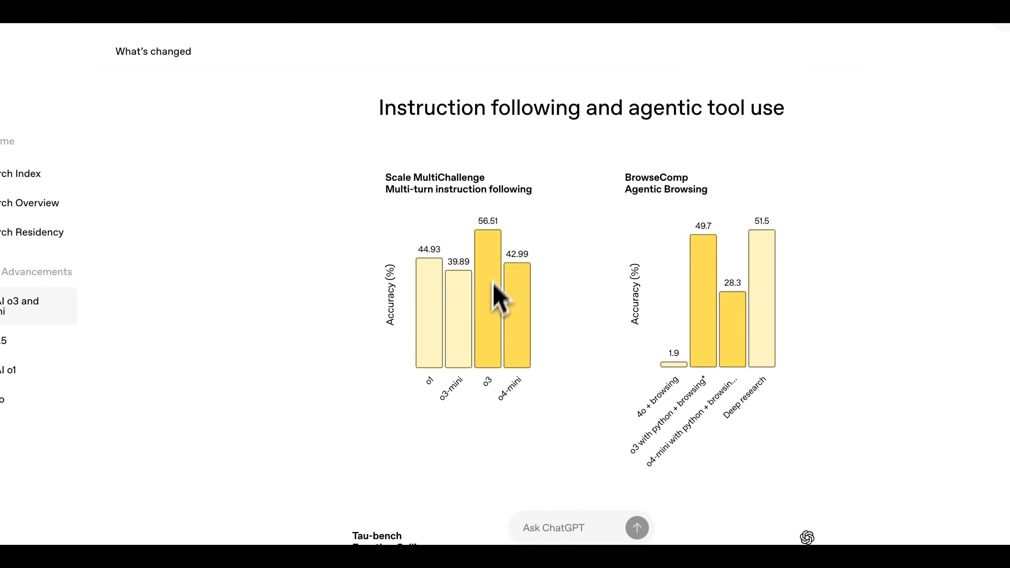
{"action": "mouse_move", "coordinate": [525, 328]}
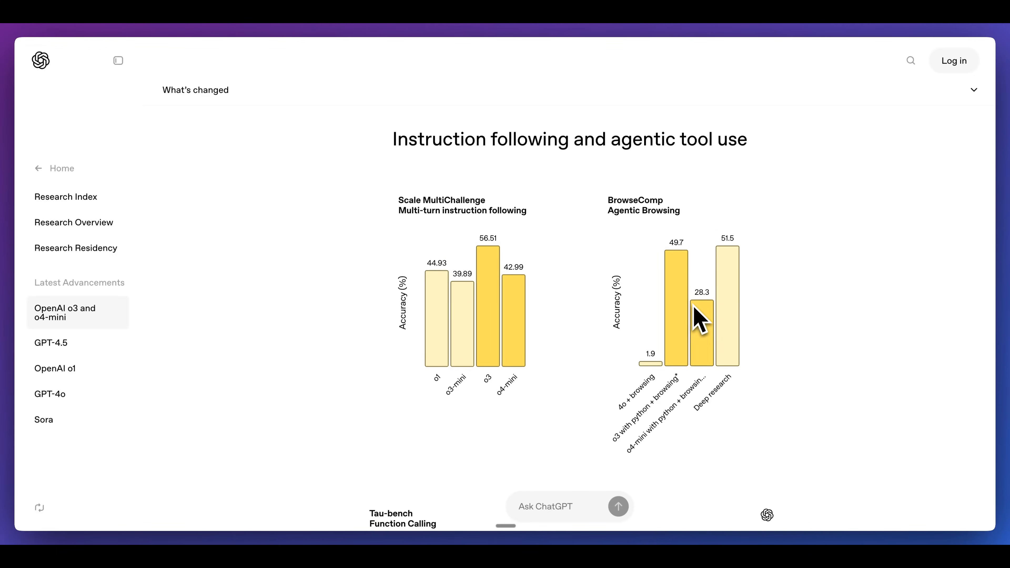
{"action": "scroll", "scroll_direction": "down", "scroll_amount": 3}
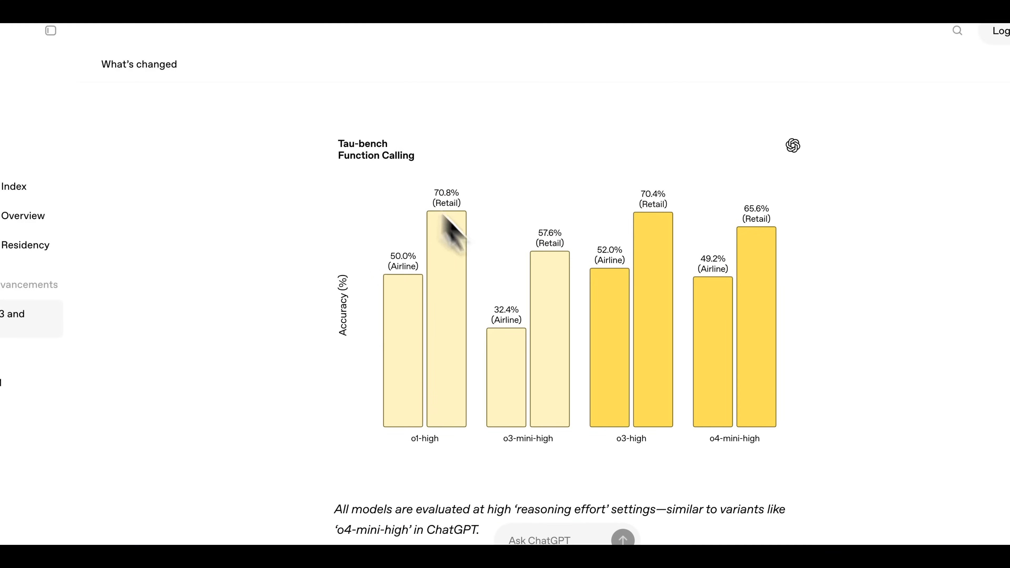
{"action": "mouse_move", "coordinate": [729, 351]}
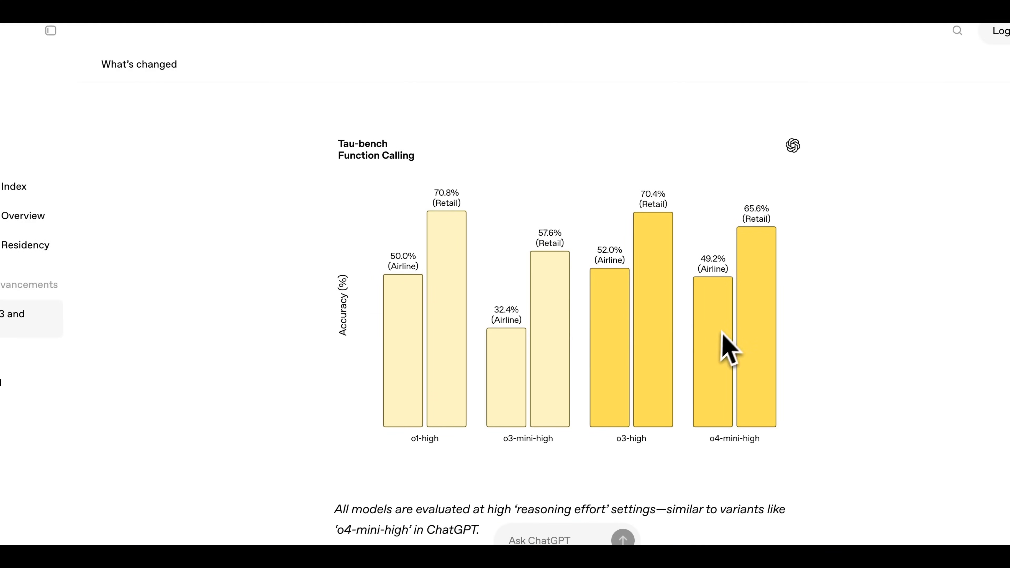
{"action": "mouse_move", "coordinate": [451, 425]}
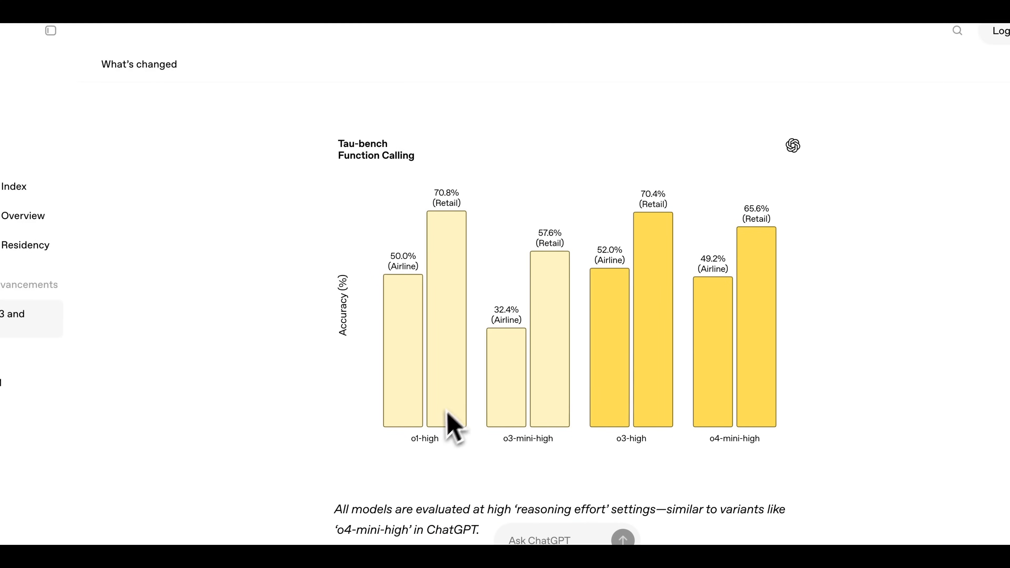
{"action": "scroll", "scroll_direction": "down", "scroll_amount": 3}
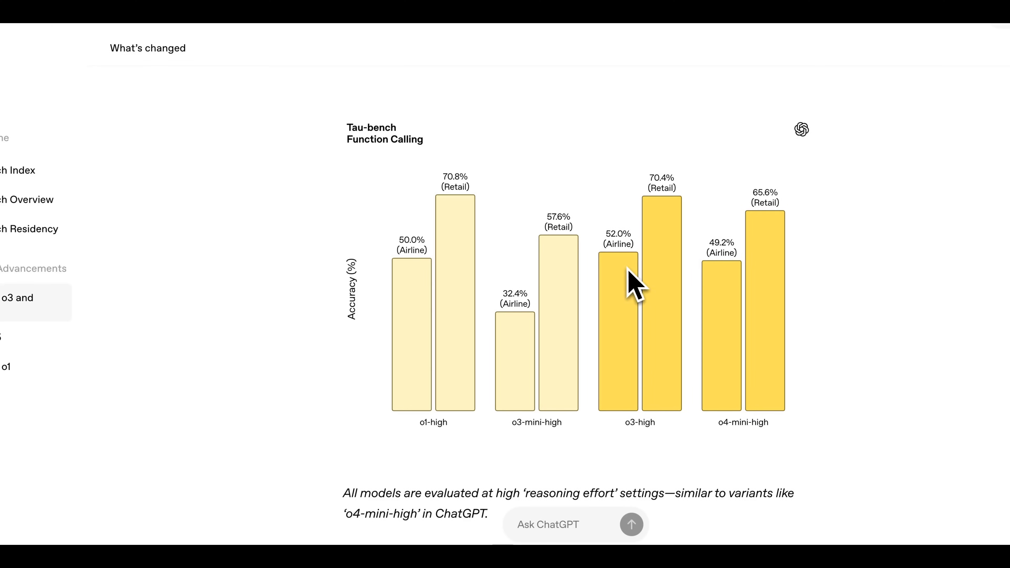
{"action": "mouse_move", "coordinate": [427, 342]}
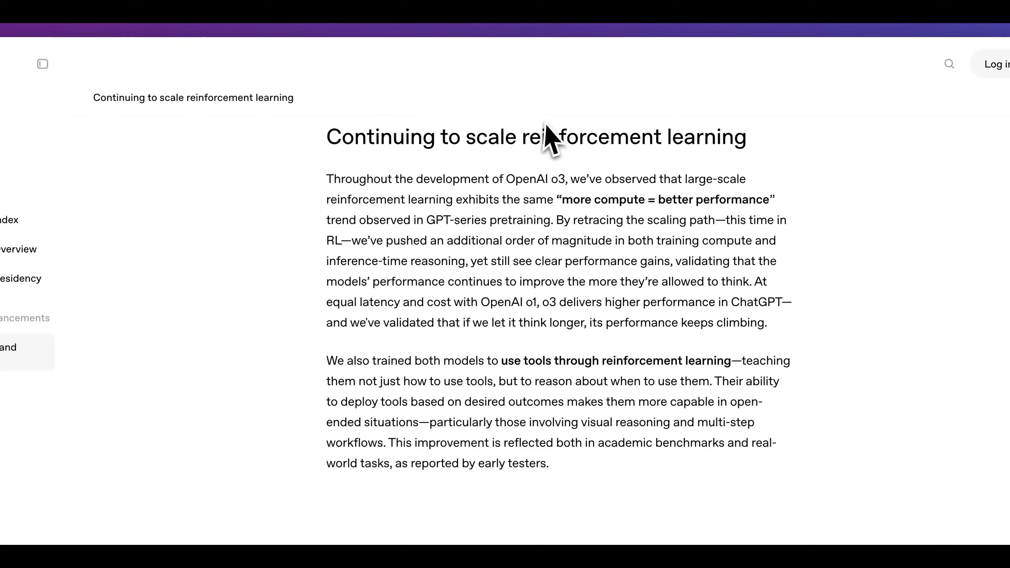
{"action": "mouse_move", "coordinate": [760, 167]}
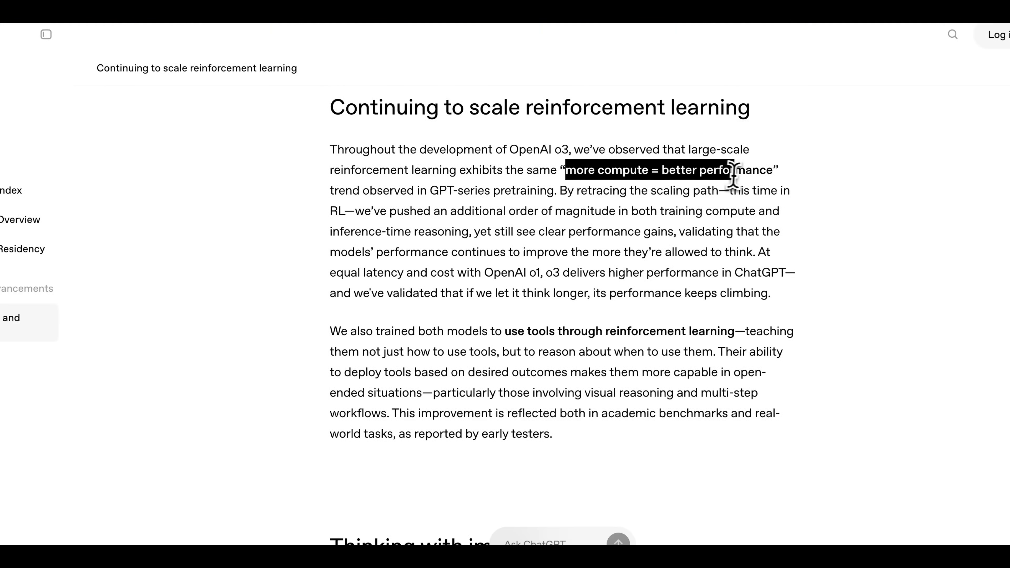
- Highlight the tool-use paragraph about learning tools through reinforcement learning, then continue to the Thinking with images ship photo demo
{"action": "left_click", "coordinate": [335, 331]}
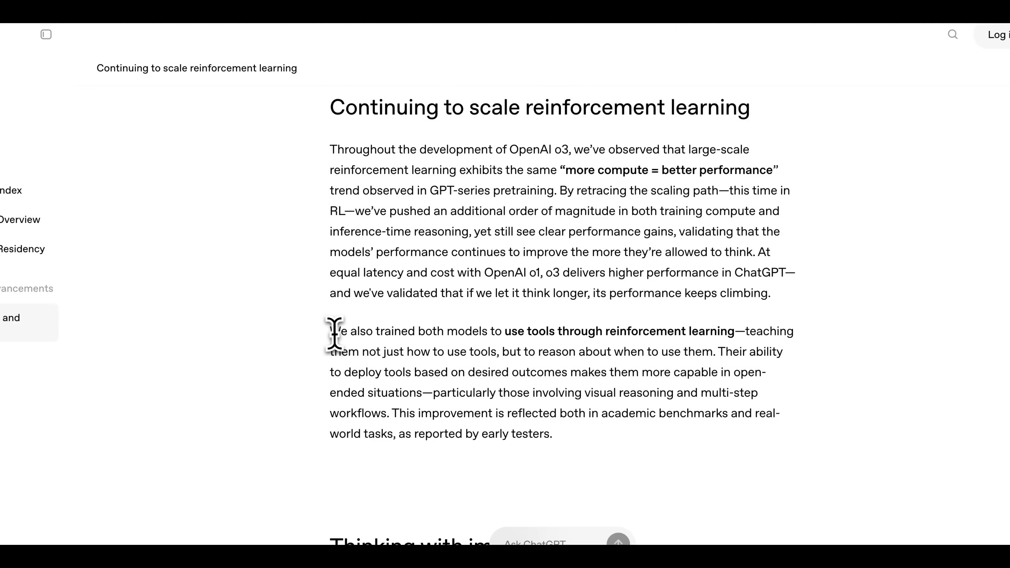
{"action": "left_click_drag", "start_coordinate": [330, 331], "coordinate": [530, 352]}
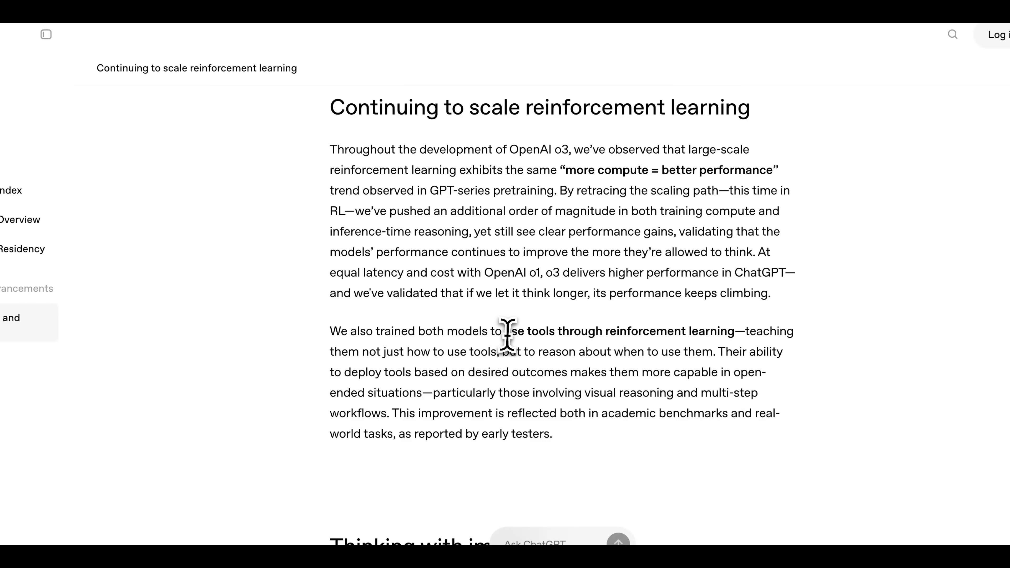
{"action": "left_click_drag", "start_coordinate": [504, 331], "coordinate": [705, 352]}
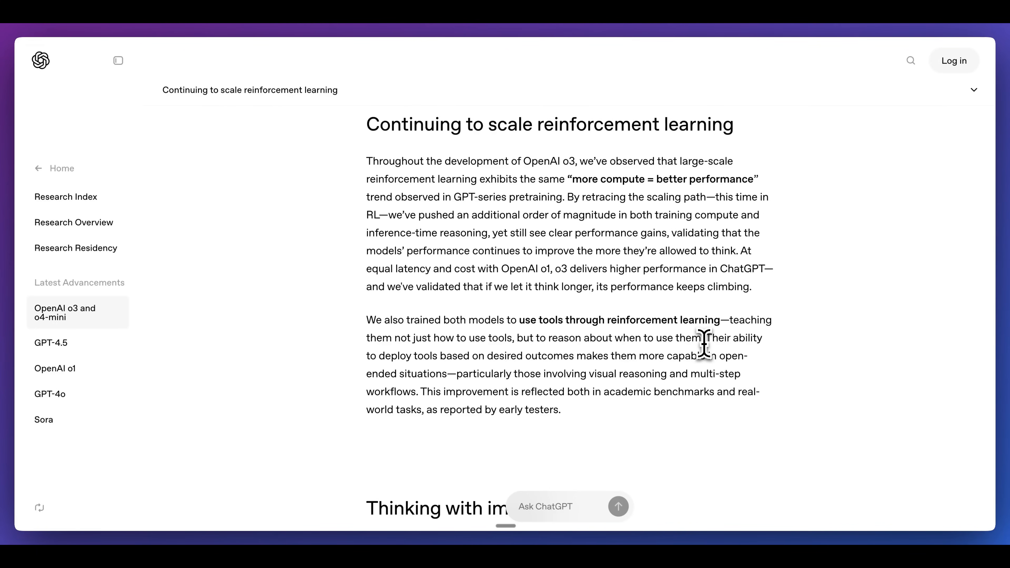
{"action": "mouse_move", "coordinate": [603, 340]}
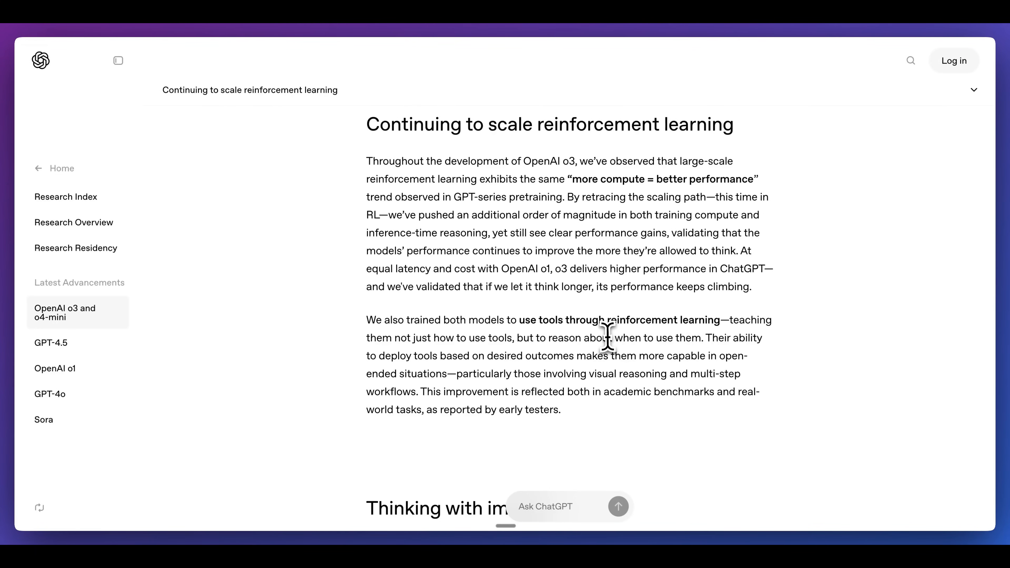
{"action": "scroll", "scroll_direction": "down", "scroll_amount": 3}
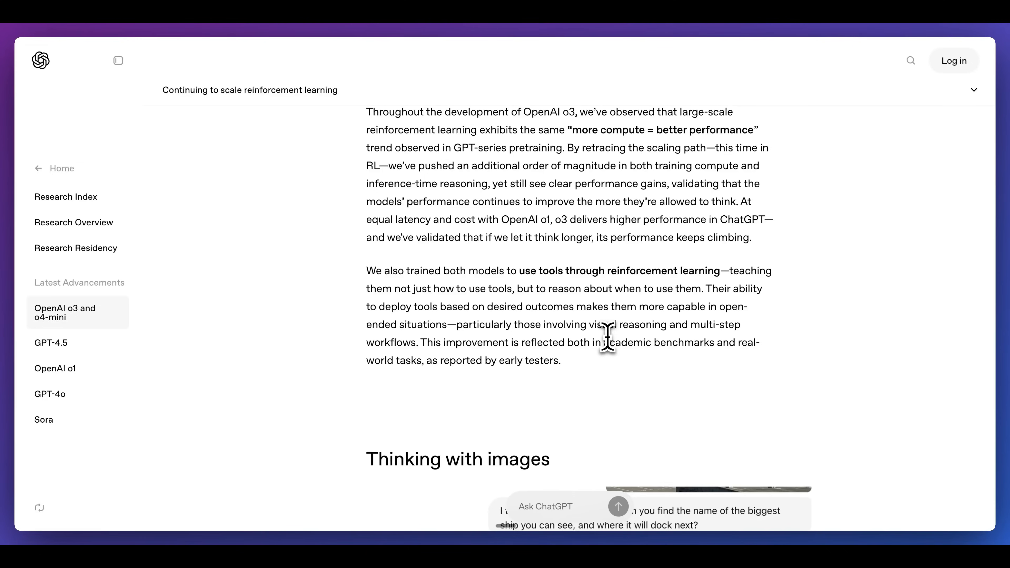
{"action": "scroll", "scroll_direction": "down", "scroll_amount": 3}
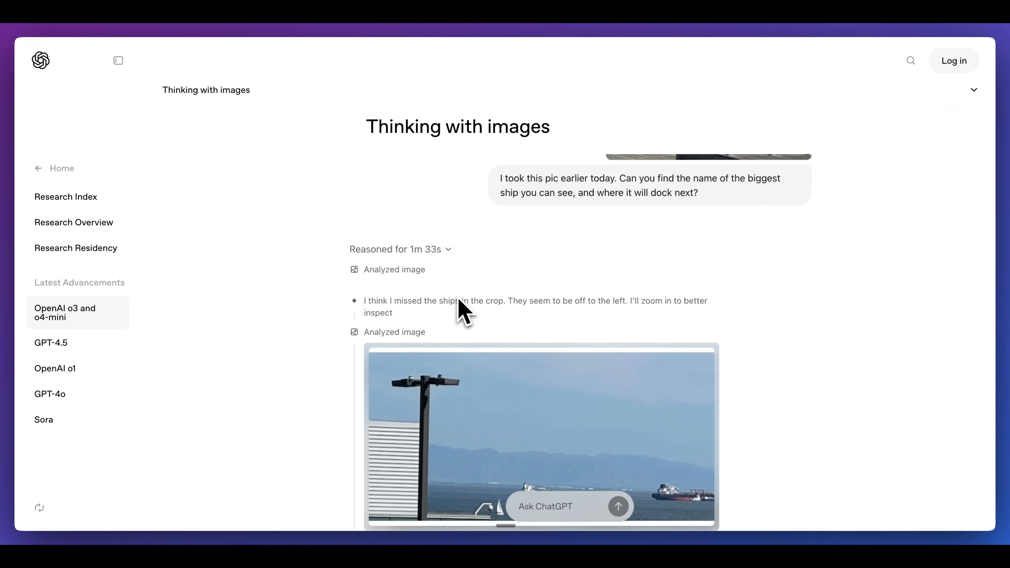
- Read the Thinking with images section, highlighting the 'new class of problem-solving' sentences, and reach the o3 vs o1 agentic tool use examples
{"action": "scroll", "scroll_direction": "down", "scroll_amount": 3}
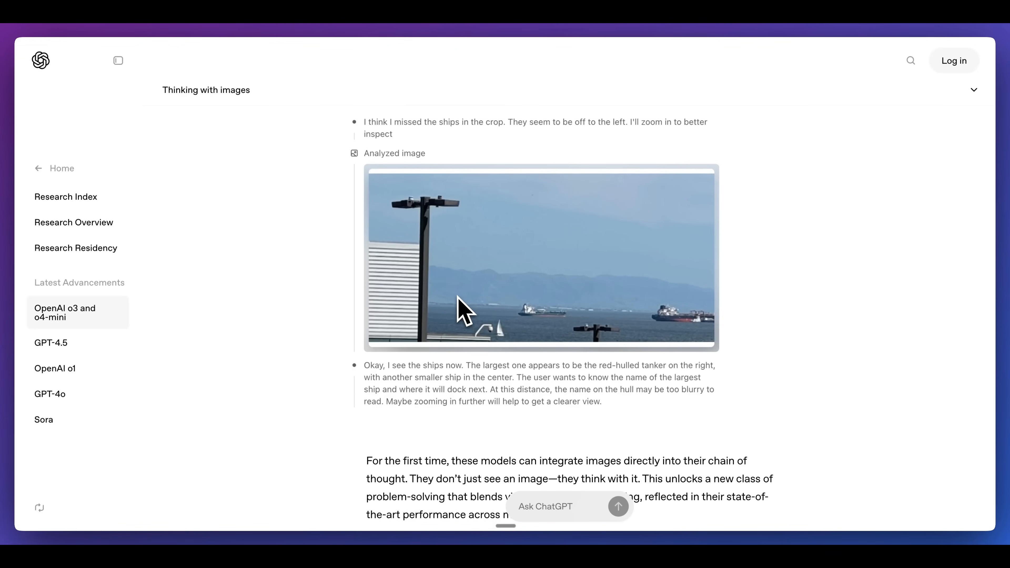
{"action": "scroll", "scroll_direction": "down", "scroll_amount": 3}
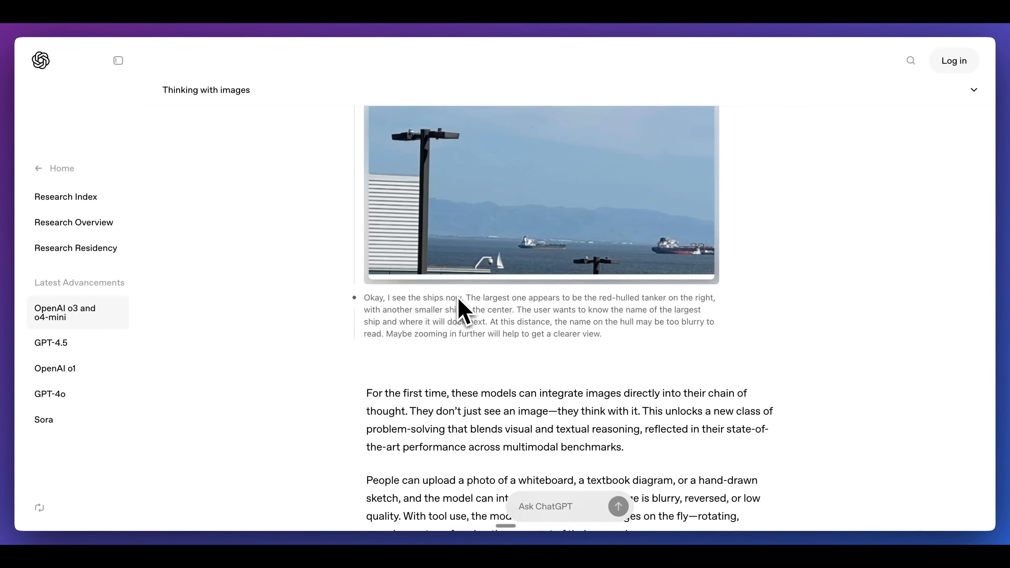
{"action": "scroll", "scroll_direction": "down", "scroll_amount": 3}
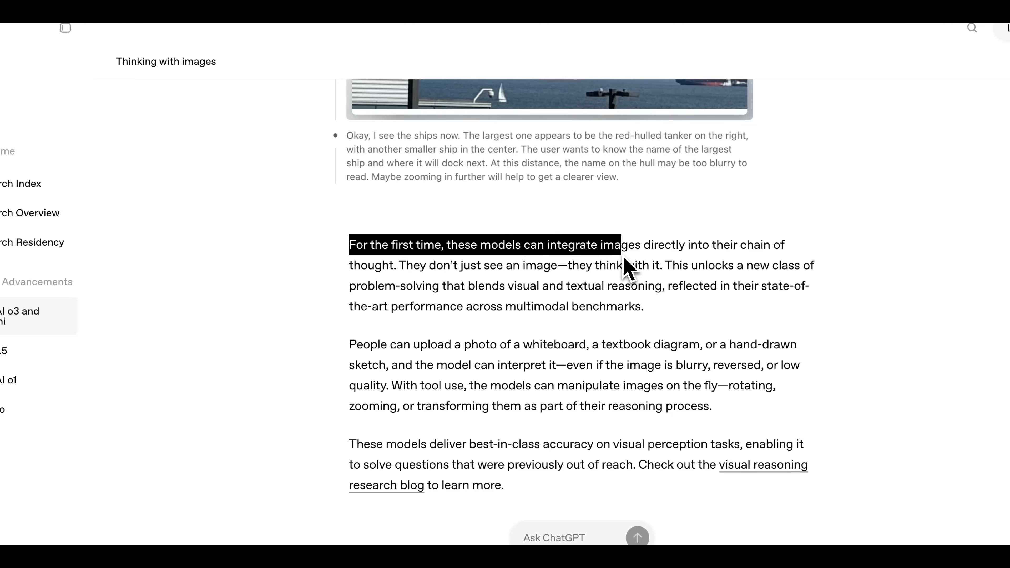
{"action": "double_click", "coordinate": [442, 265]}
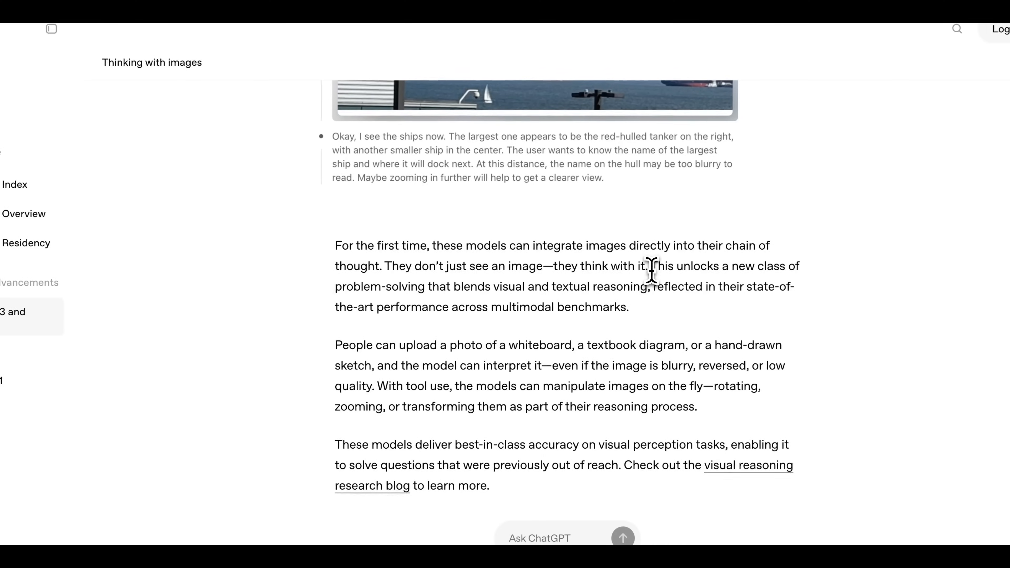
{"action": "left_click_drag", "start_coordinate": [651, 266], "coordinate": [423, 287]}
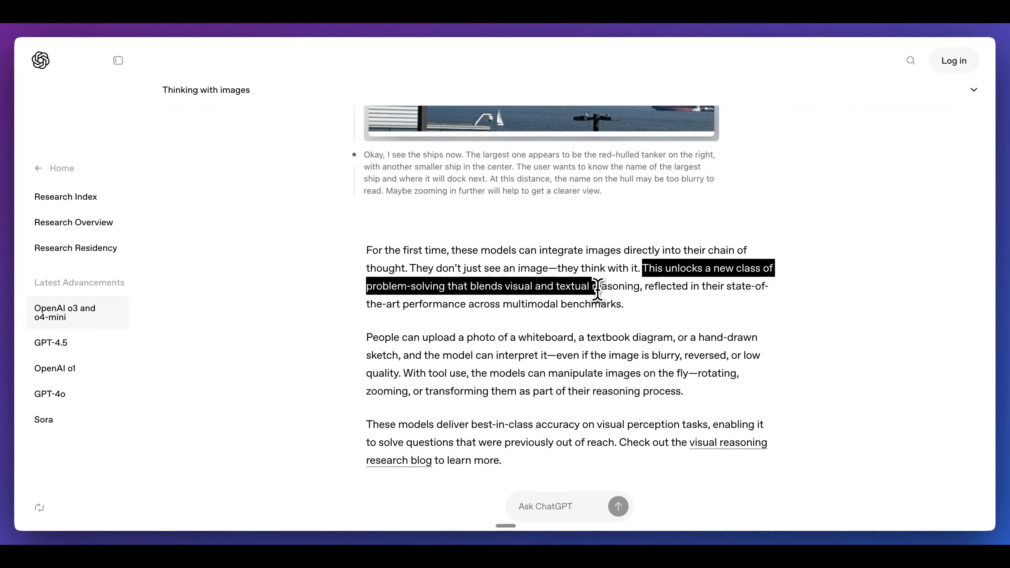
{"action": "left_click_drag", "start_coordinate": [596, 287], "coordinate": [506, 304]}
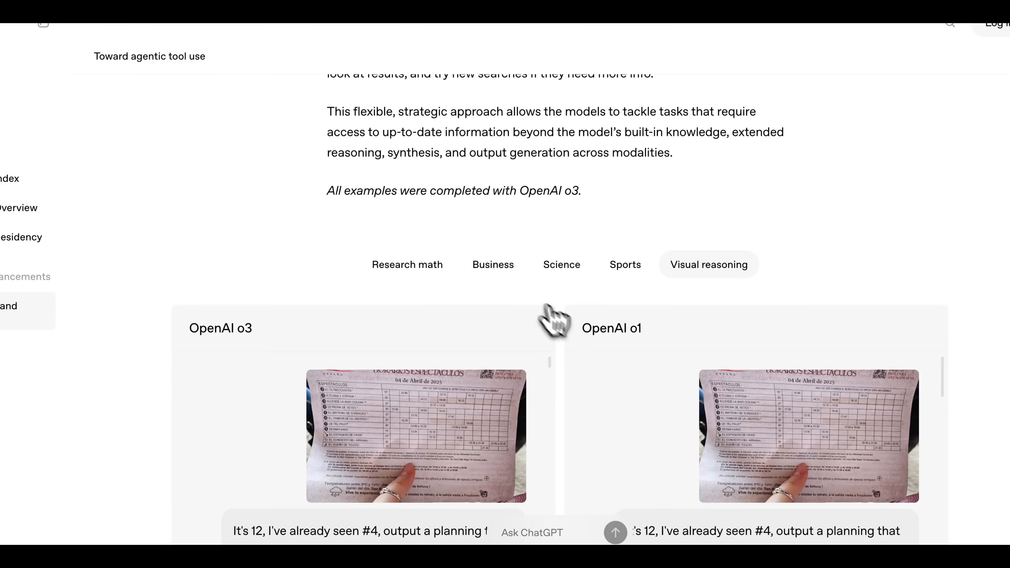
- Scroll through o3's show-scheduling reasoning to its full itinerary table and the o3-mini/o4-mini cost vs performance charts
{"action": "scroll", "scroll_direction": "down", "scroll_amount": 3}
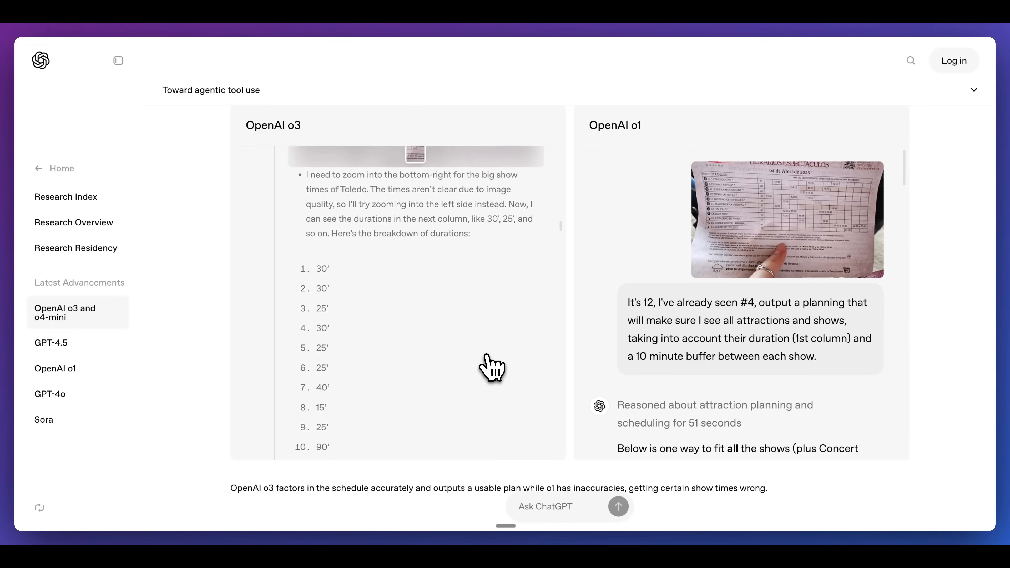
{"action": "scroll", "scroll_direction": "down", "scroll_amount": 3}
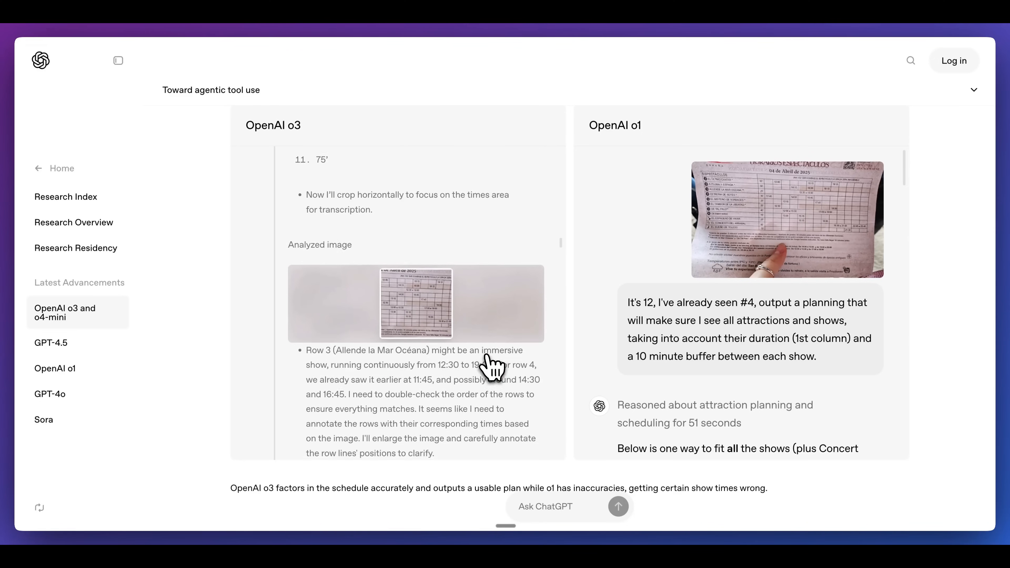
{"action": "scroll", "scroll_direction": "down", "scroll_amount": 3}
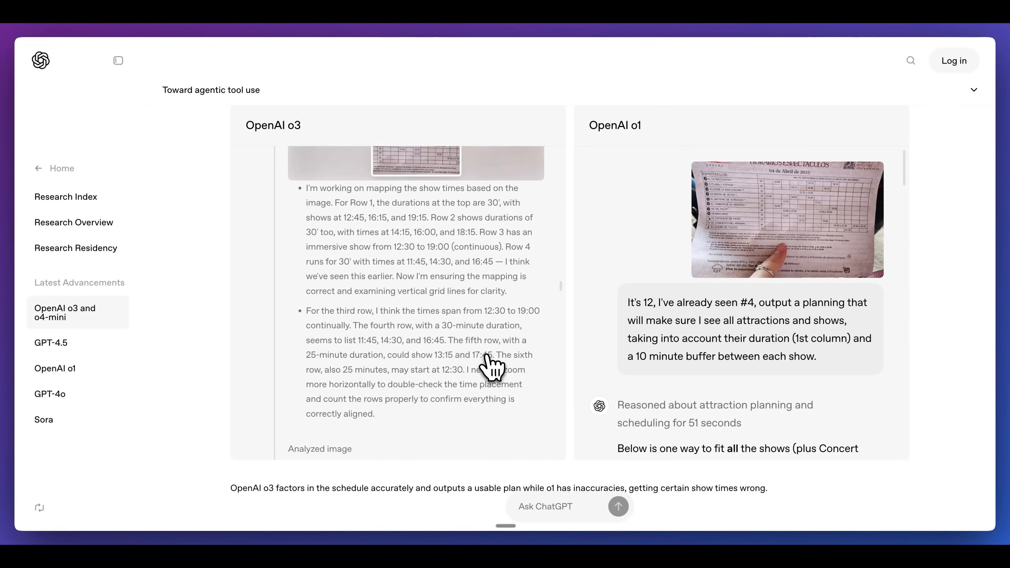
{"action": "scroll", "scroll_direction": "down", "scroll_amount": 3}
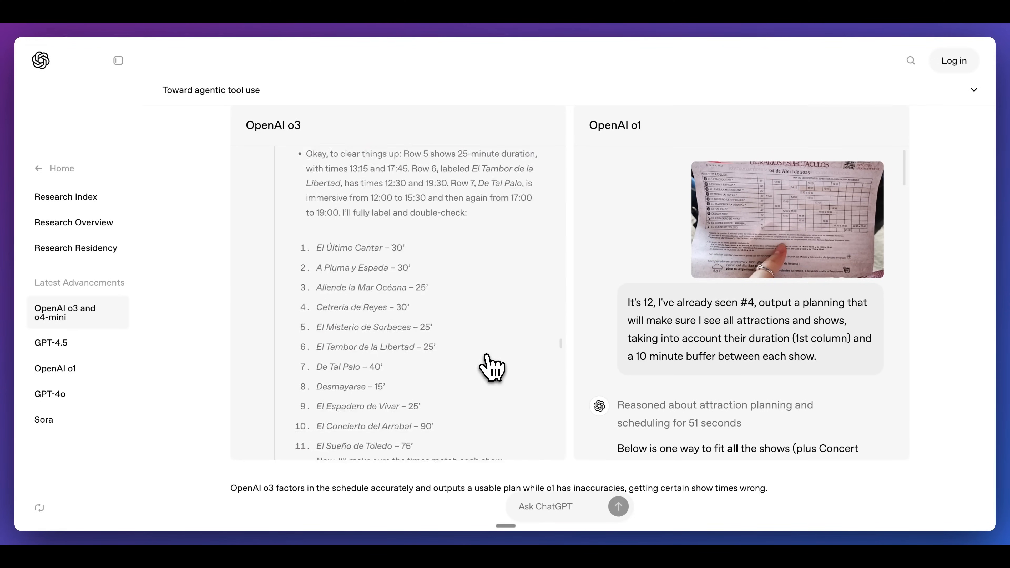
{"action": "scroll", "scroll_direction": "down", "scroll_amount": 3}
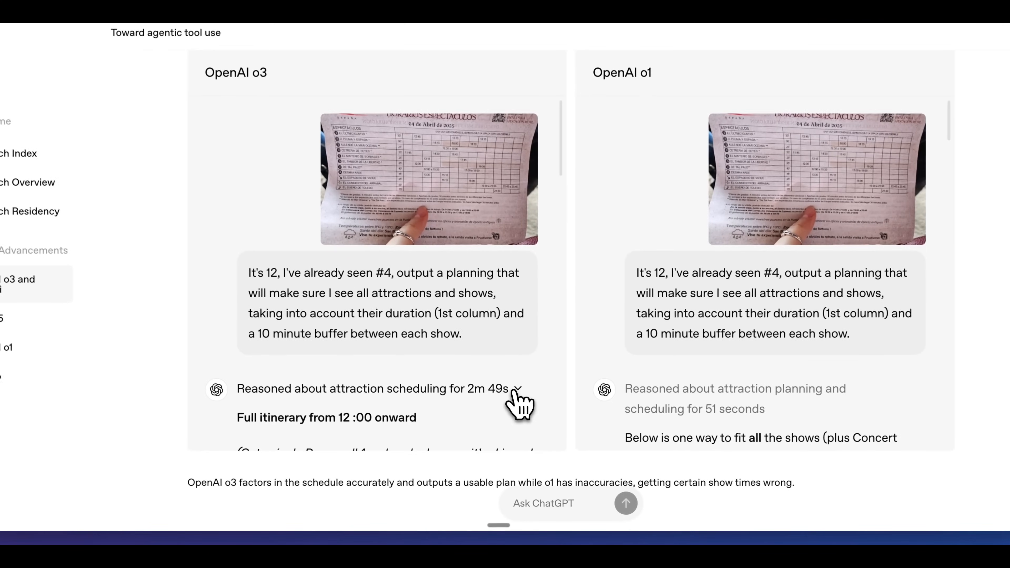
{"action": "scroll", "scroll_direction": "down", "scroll_amount": 3}
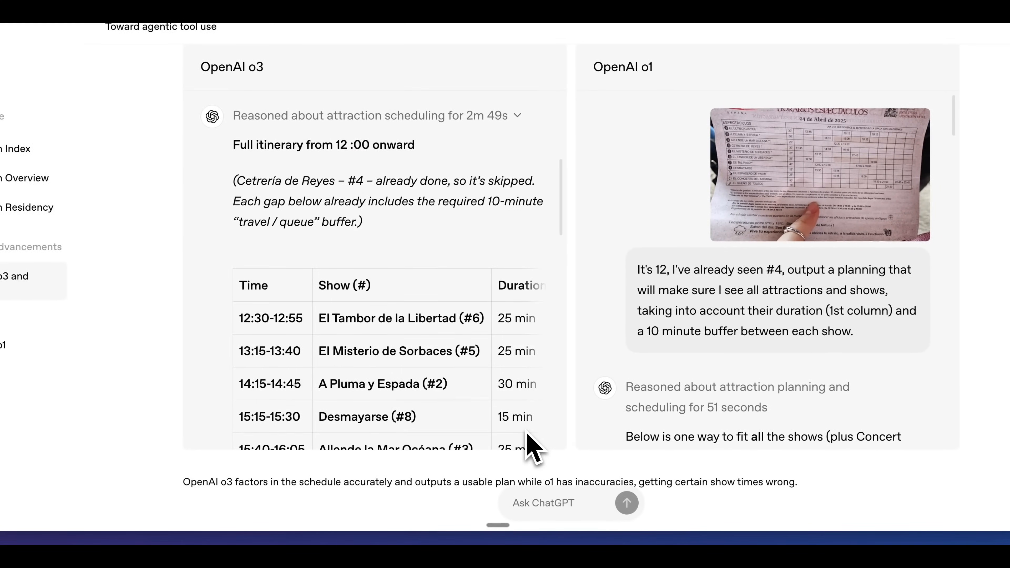
{"action": "scroll", "scroll_direction": "down", "scroll_amount": 3}
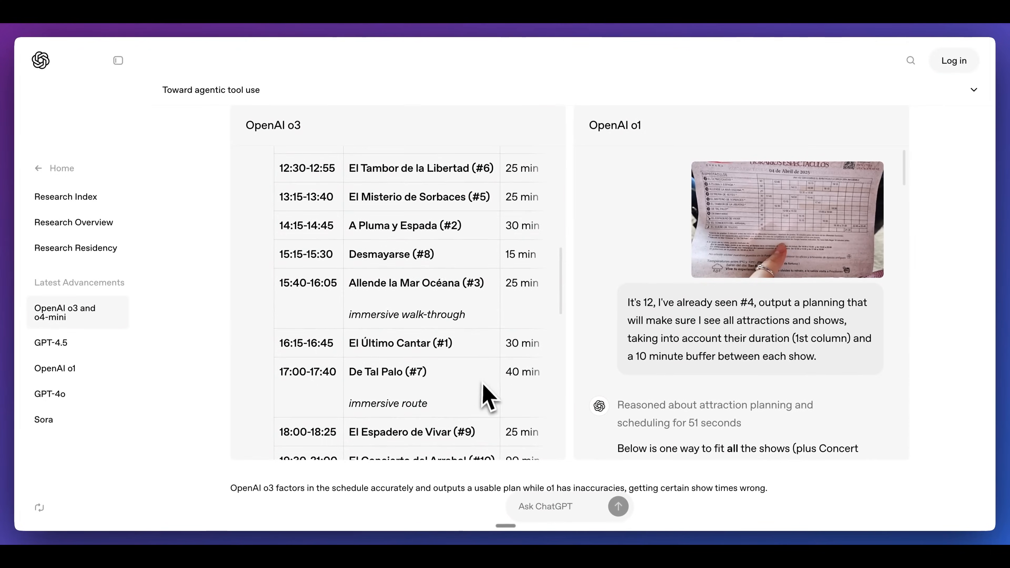
{"action": "scroll", "scroll_direction": "down", "scroll_amount": 3}
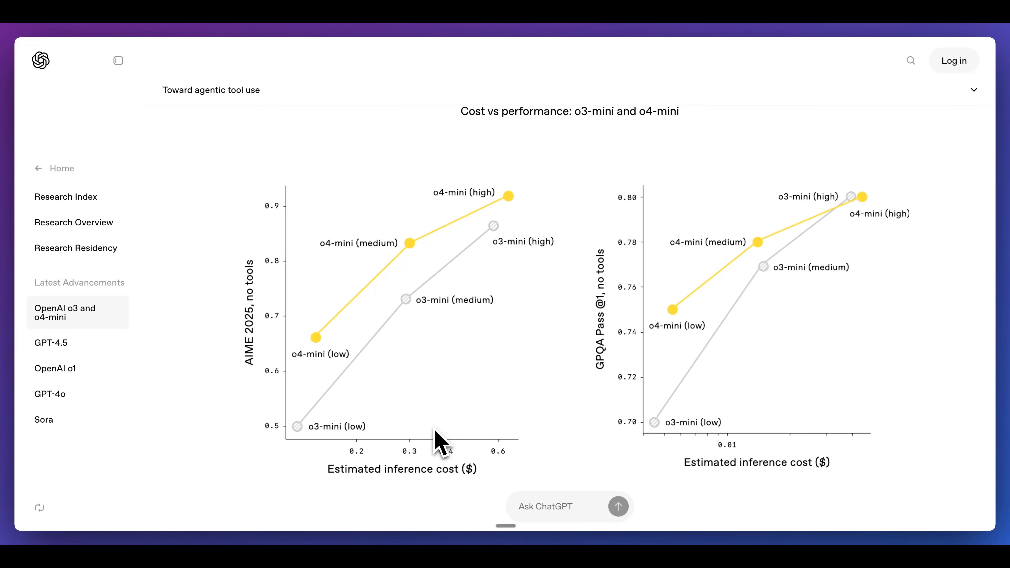
{"action": "mouse_move", "coordinate": [721, 370]}
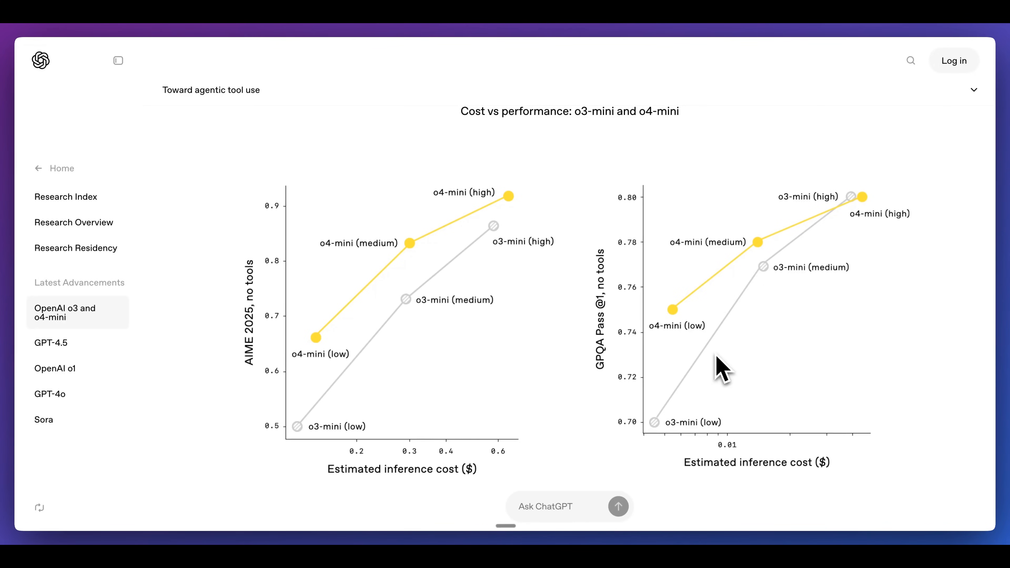
{"action": "mouse_move", "coordinate": [596, 454]}
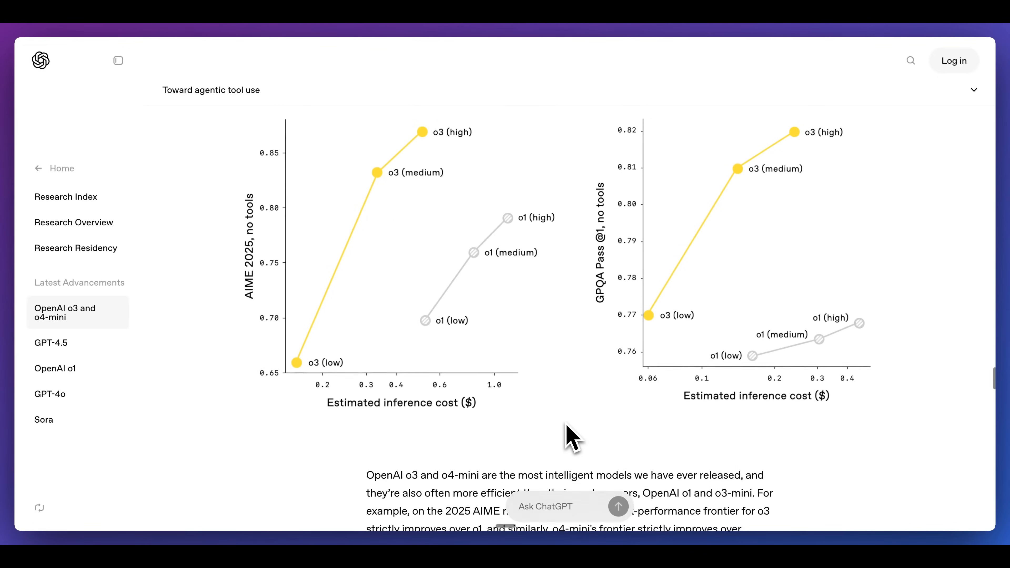
- Move past the cost vs performance charts to the 'Codex CLI: frontier reasoning in the terminal' section
{"action": "scroll", "scroll_direction": "down", "scroll_amount": 3}
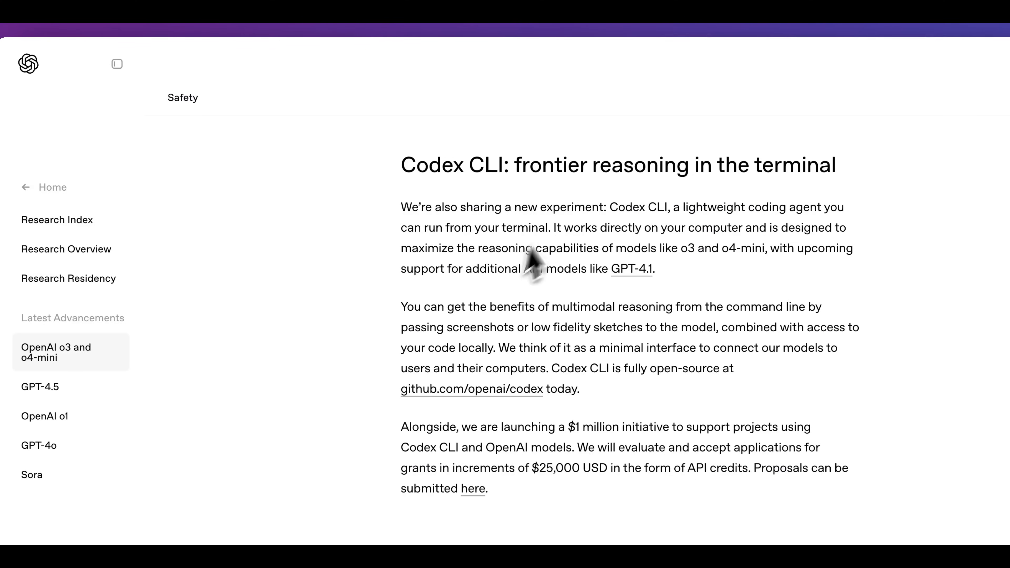
- Visit the github.com/openai/codex repository, looking over its file list and the Codex CLI README with the npm install command
{"action": "left_click", "coordinate": [471, 389]}
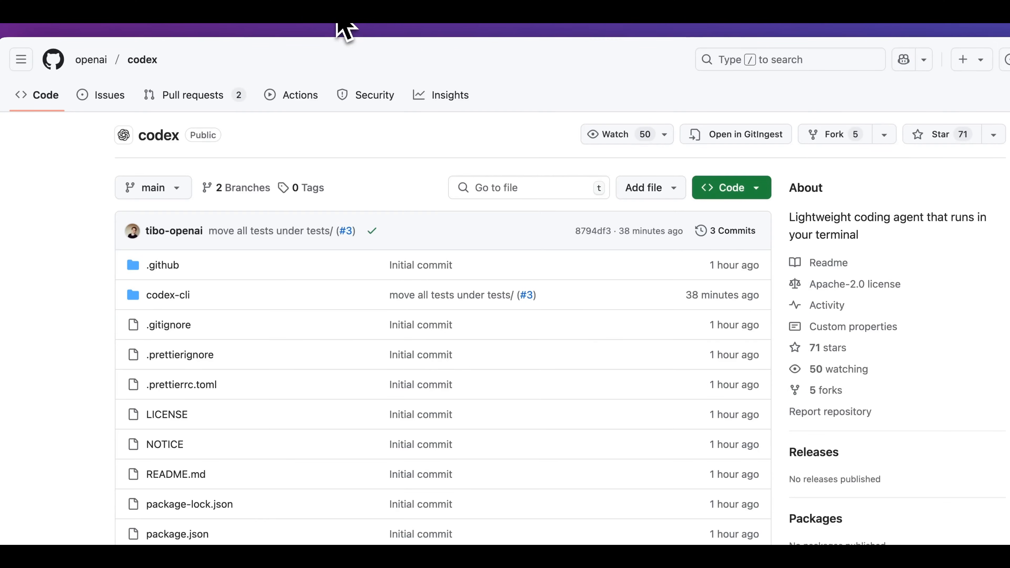
{"action": "scroll", "scroll_direction": "down", "scroll_amount": 3}
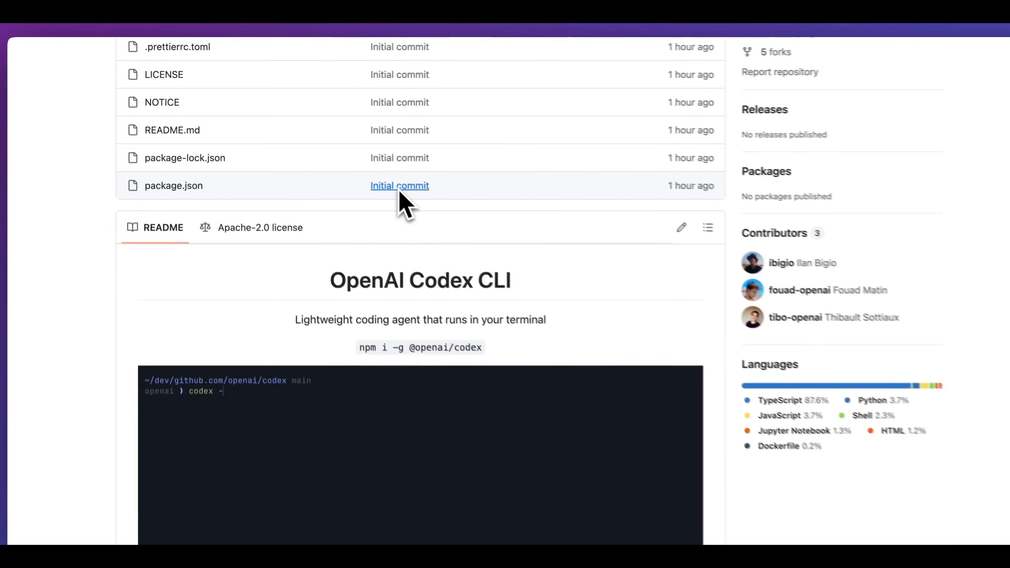
{"action": "scroll", "scroll_direction": "down", "scroll_amount": 3}
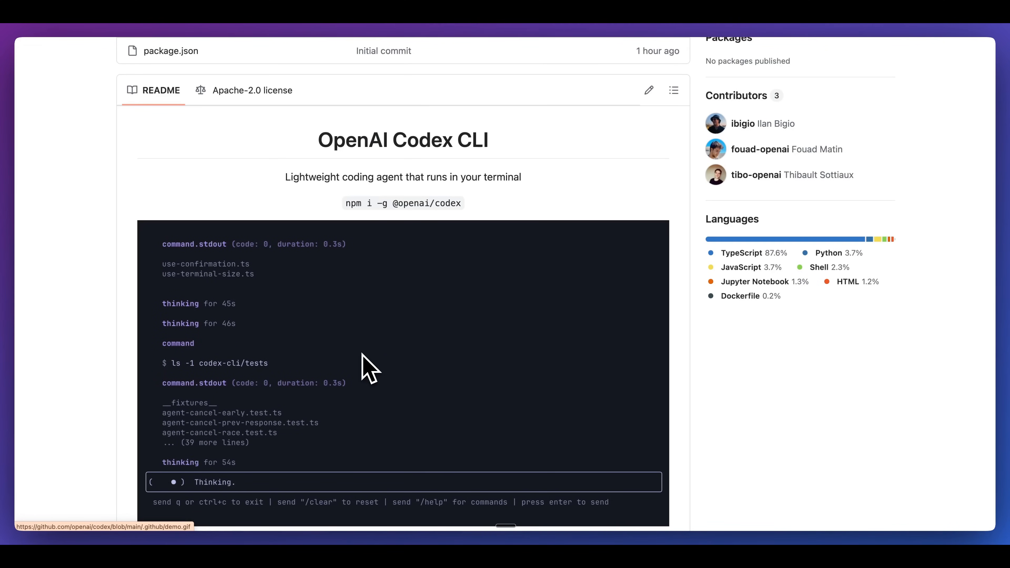
{"action": "scroll", "scroll_direction": "down", "scroll_amount": 3}
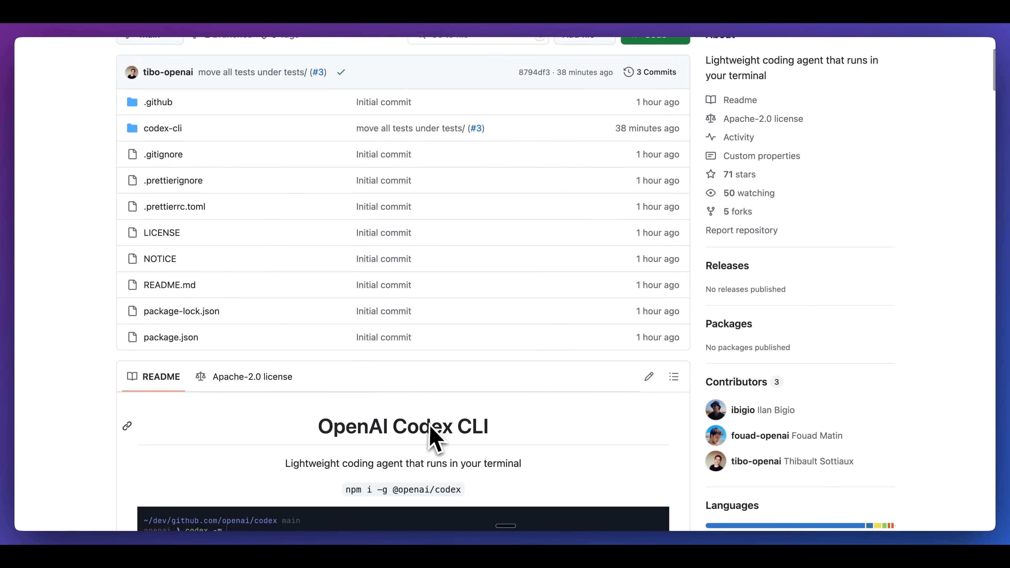
{"action": "scroll", "scroll_direction": "down", "scroll_amount": 3}
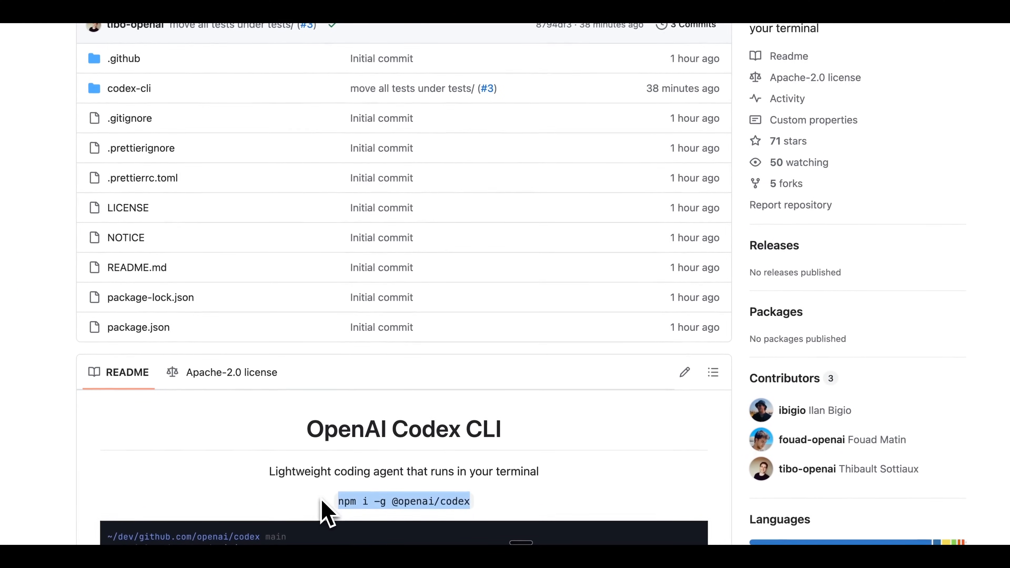
{"action": "scroll", "scroll_direction": "up", "scroll_amount": 3}
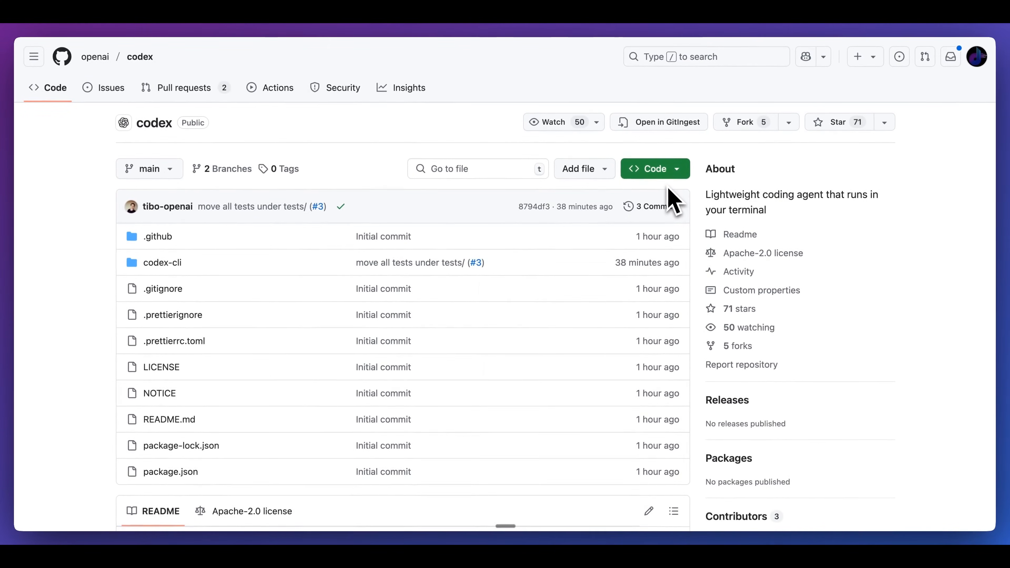
{"action": "mouse_move", "coordinate": [235, 61]}
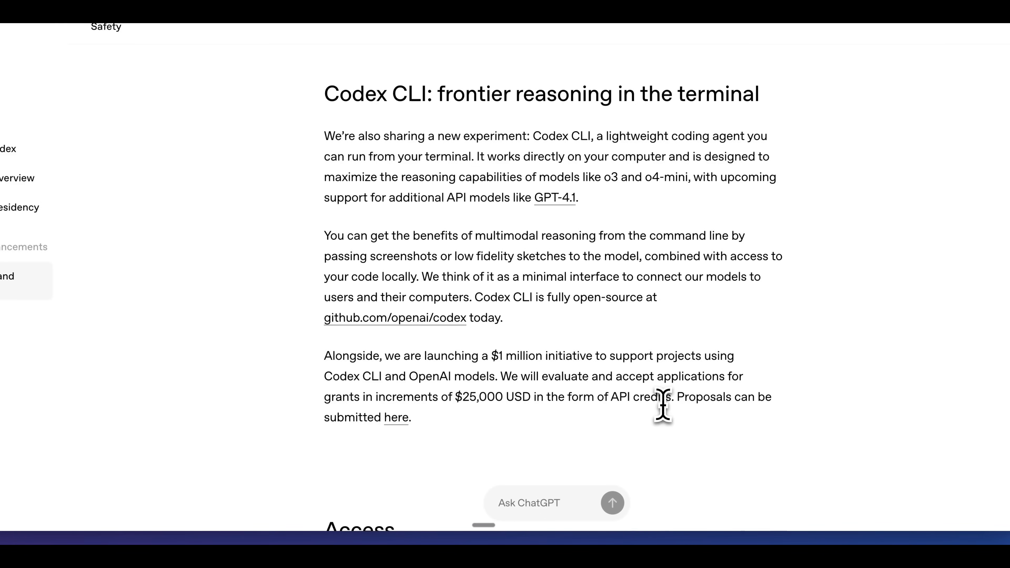
- Scroll to the Access section and highlight the start of the developer availability sentence for o3 and o4-mini
{"action": "scroll", "scroll_direction": "down", "scroll_amount": 3}
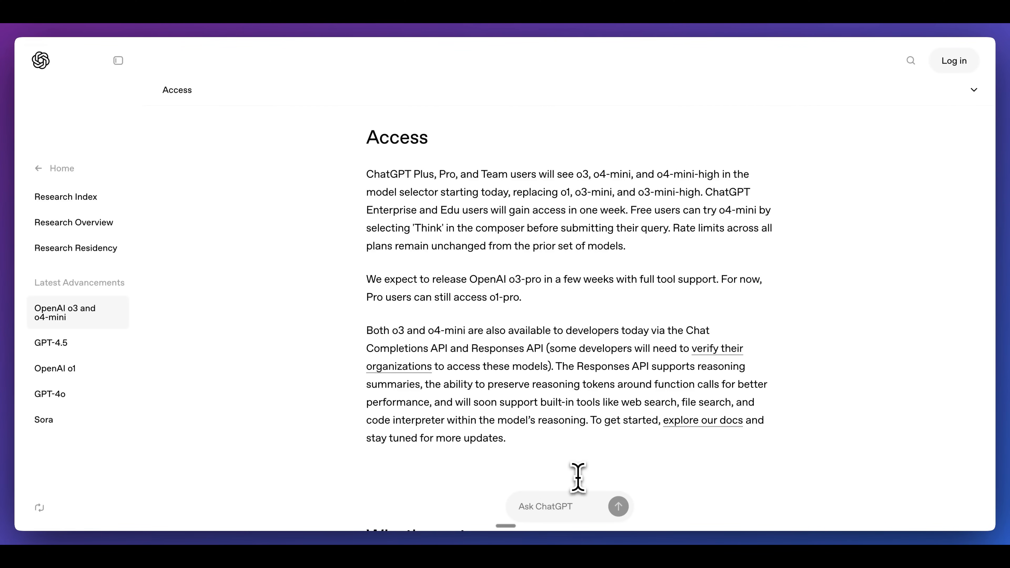
{"action": "scroll", "scroll_direction": "down", "scroll_amount": 3}
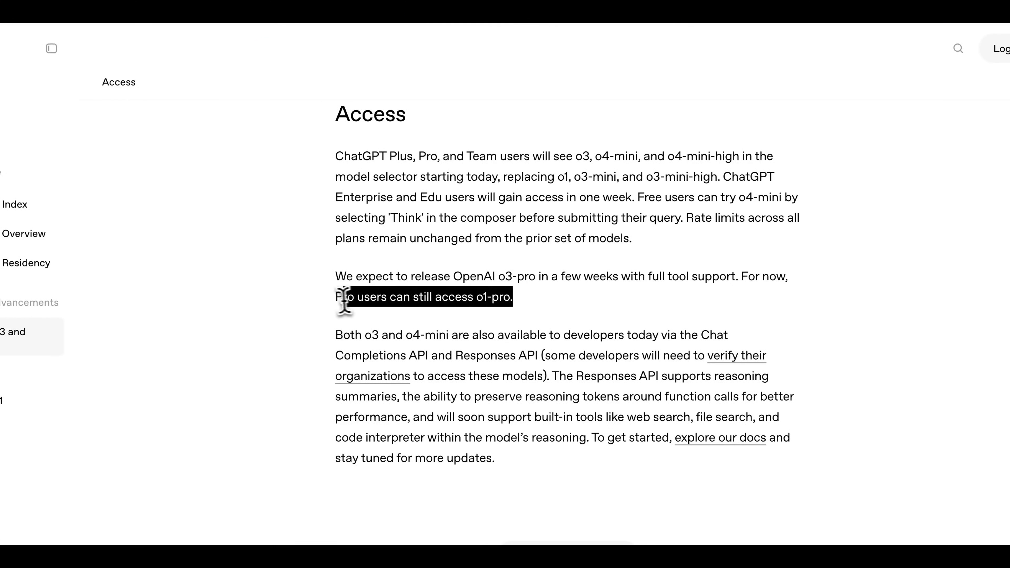
{"action": "mouse_move", "coordinate": [413, 411]}
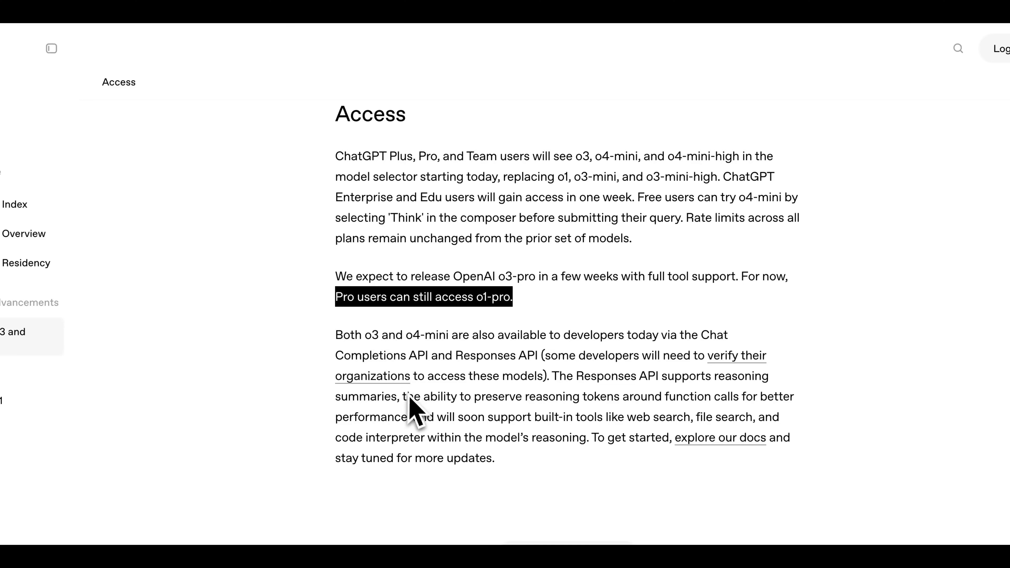
{"action": "scroll", "scroll_direction": "down", "scroll_amount": 3}
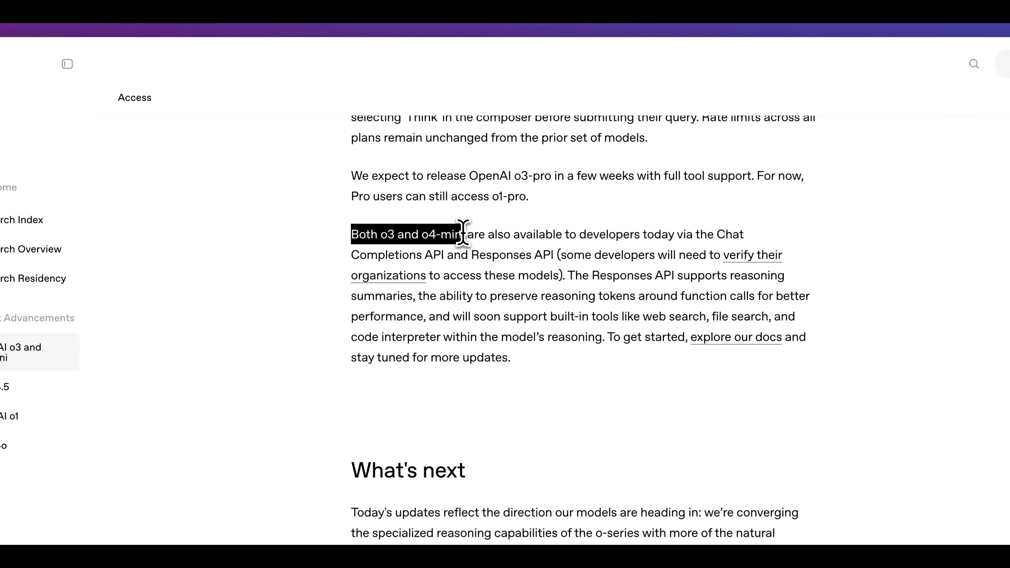
{"action": "left_click_drag", "start_coordinate": [464, 234], "coordinate": [576, 233]}
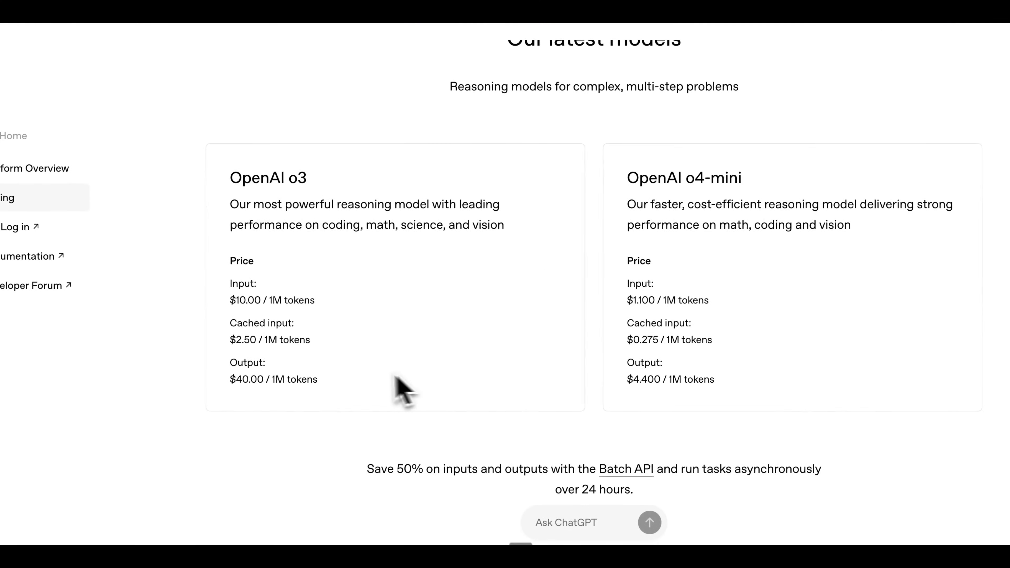
- On the API pricing page, highlight the o3 and o4-mini per-million-token input, cached input and output prices
{"action": "double_click", "coordinate": [271, 301]}
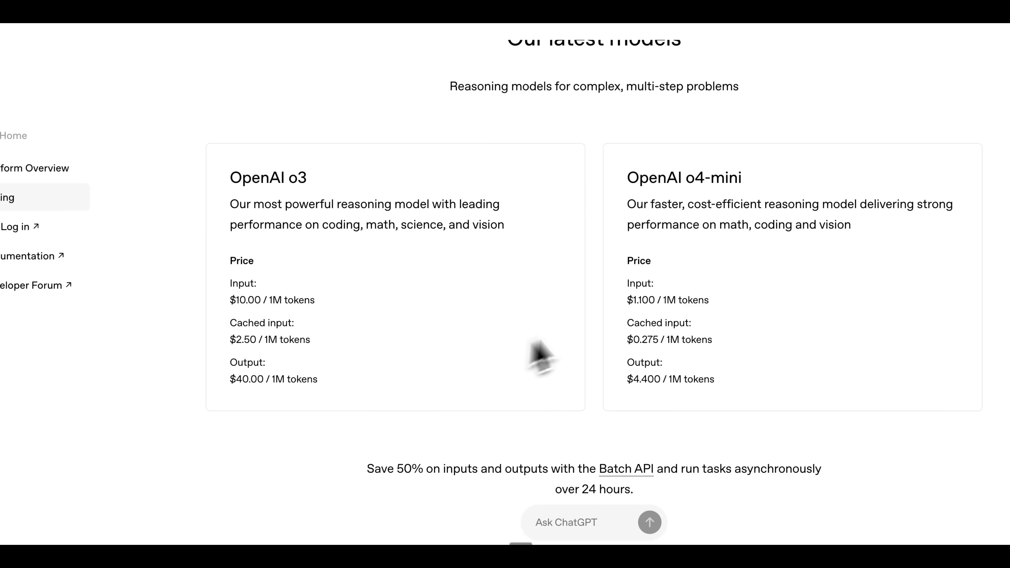
{"action": "mouse_move", "coordinate": [635, 307]}
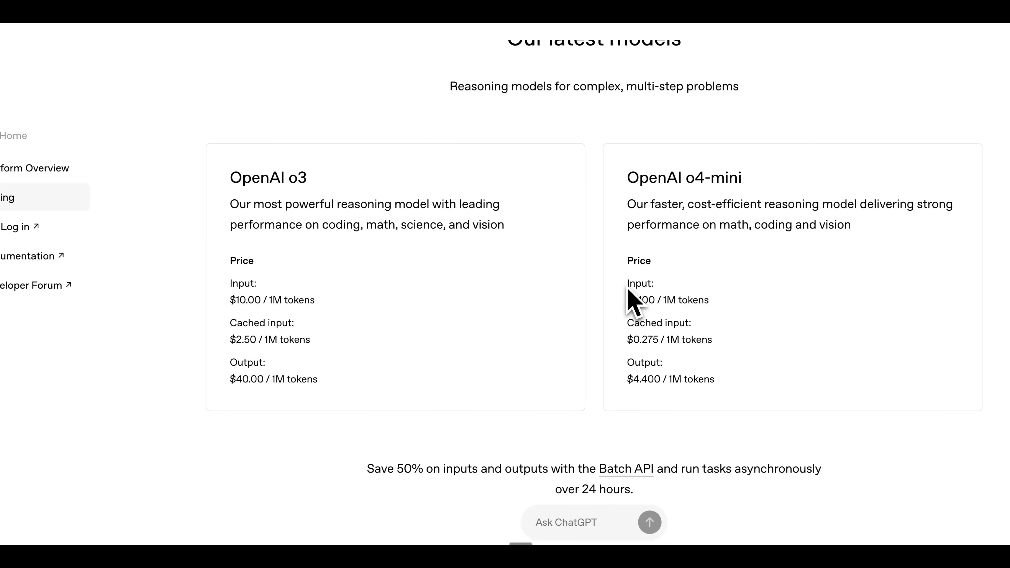
{"action": "left_click_drag", "start_coordinate": [626, 284], "coordinate": [706, 300]}
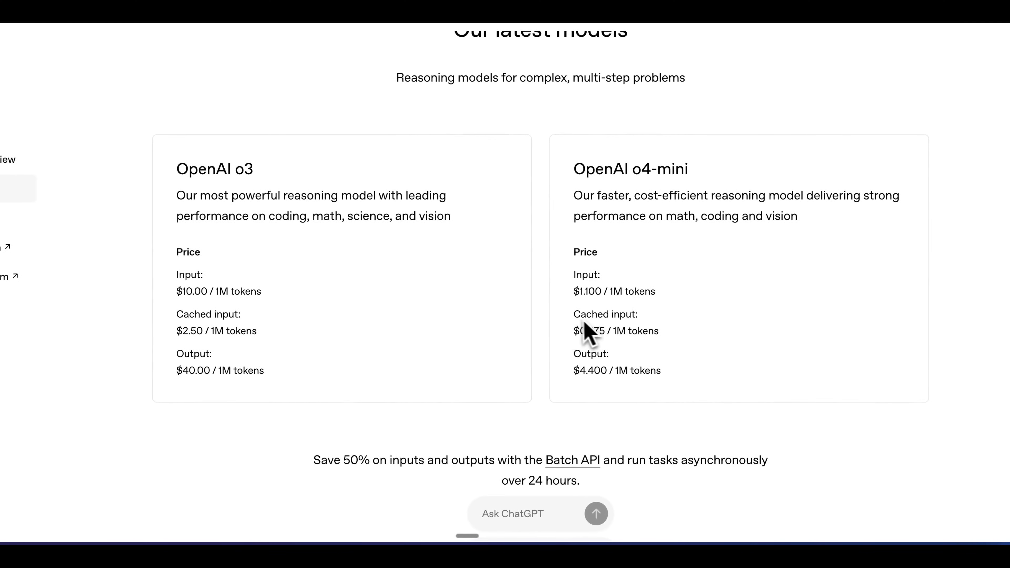
{"action": "left_click_drag", "start_coordinate": [574, 314], "coordinate": [659, 330]}
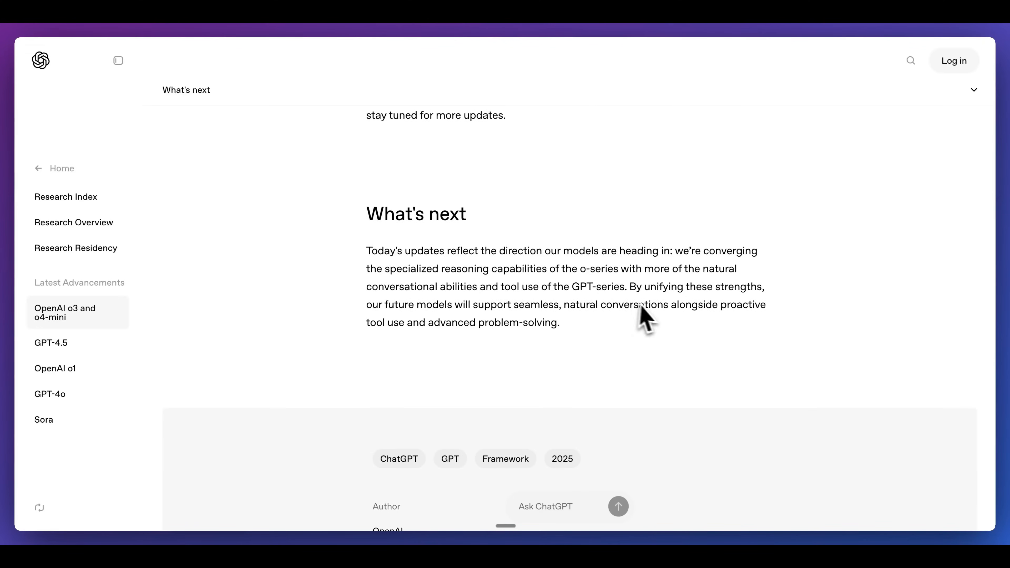
{"action": "mouse_move", "coordinate": [656, 324]}
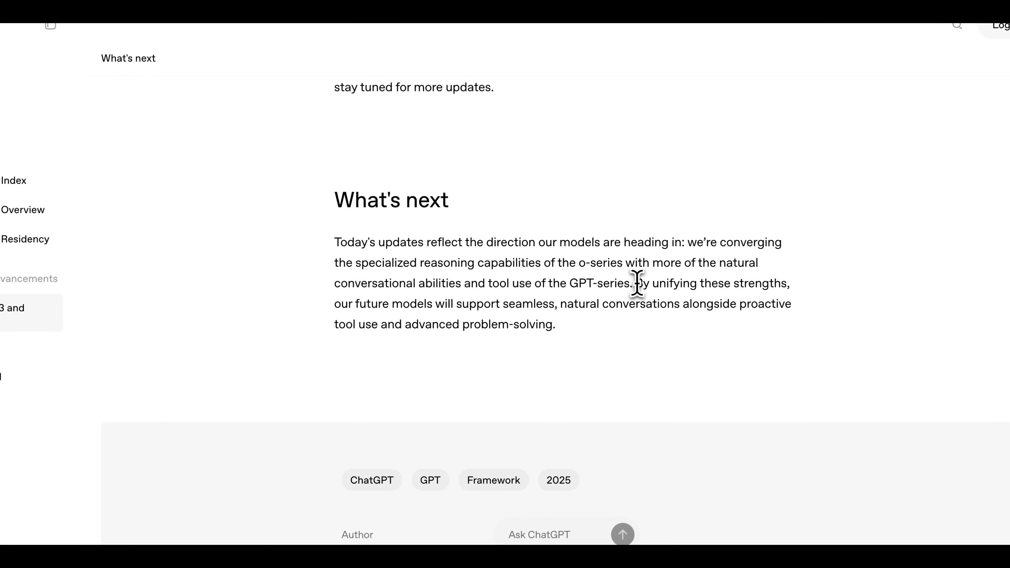
- Highlight the What's next sentence beginning 'By unifying these strengths' about future models
{"action": "left_click_drag", "start_coordinate": [634, 283], "coordinate": [438, 303]}
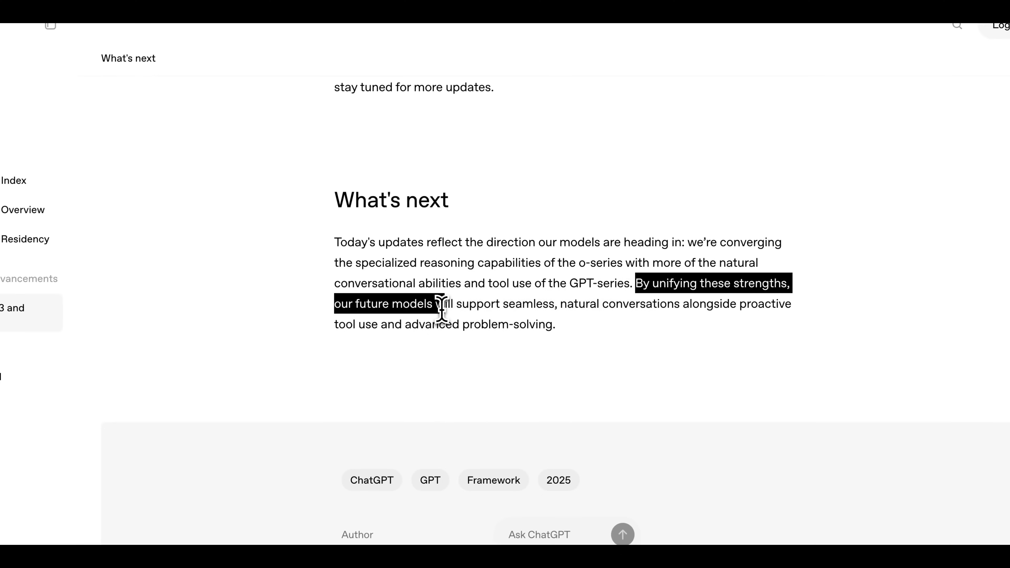